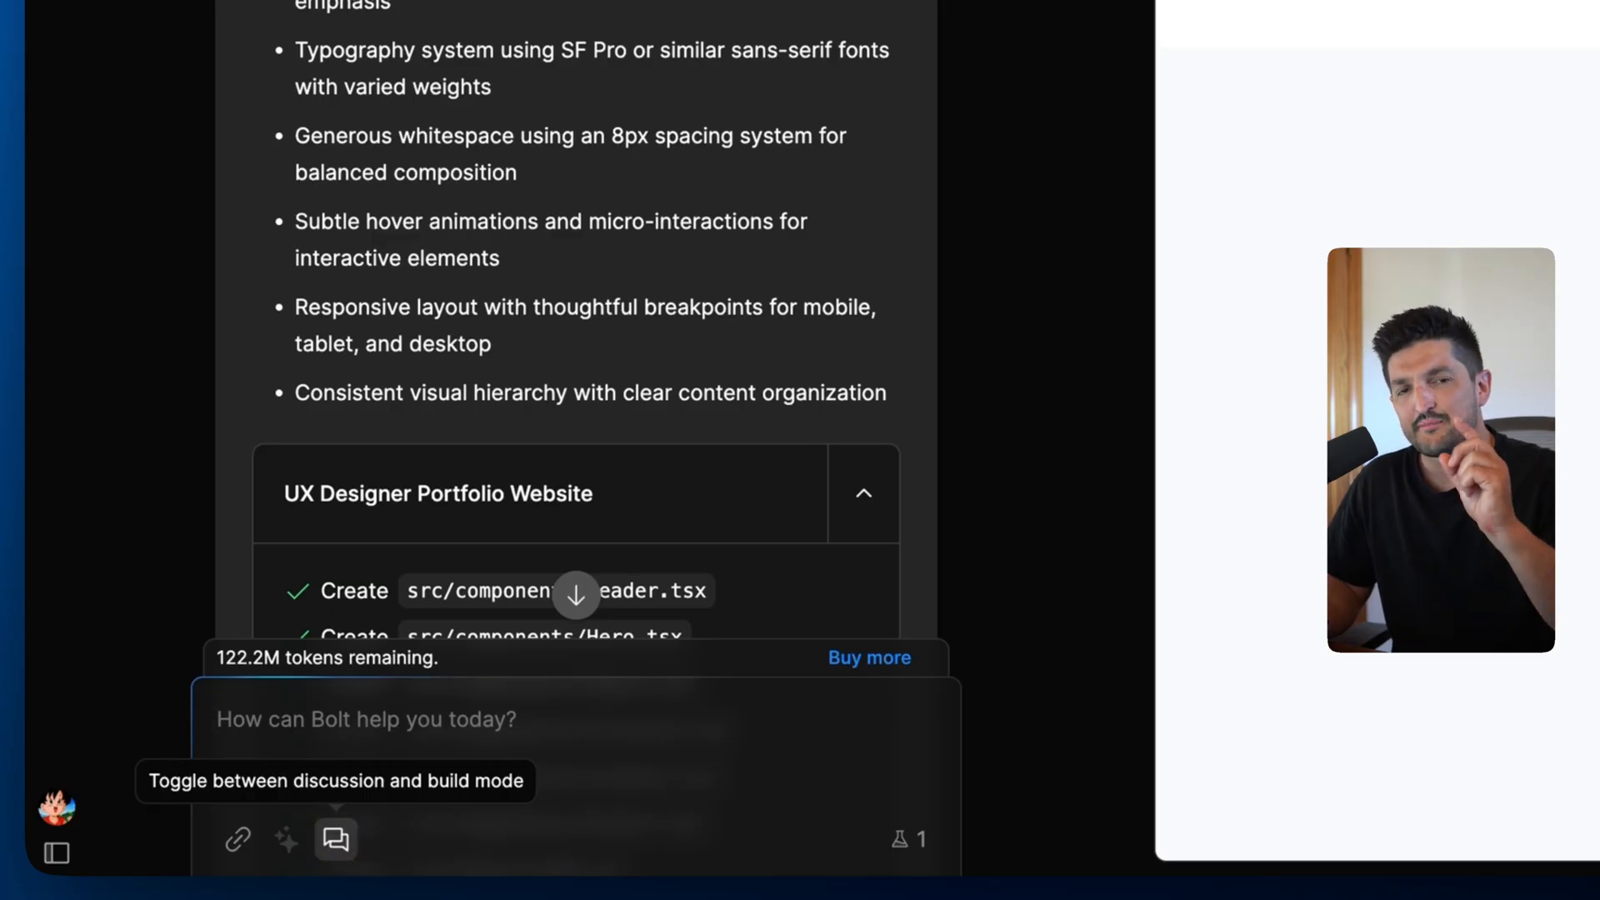
Switch the Bolt assistant from Build to Discuss mode.
click(335, 839)
text(what should I add to my)
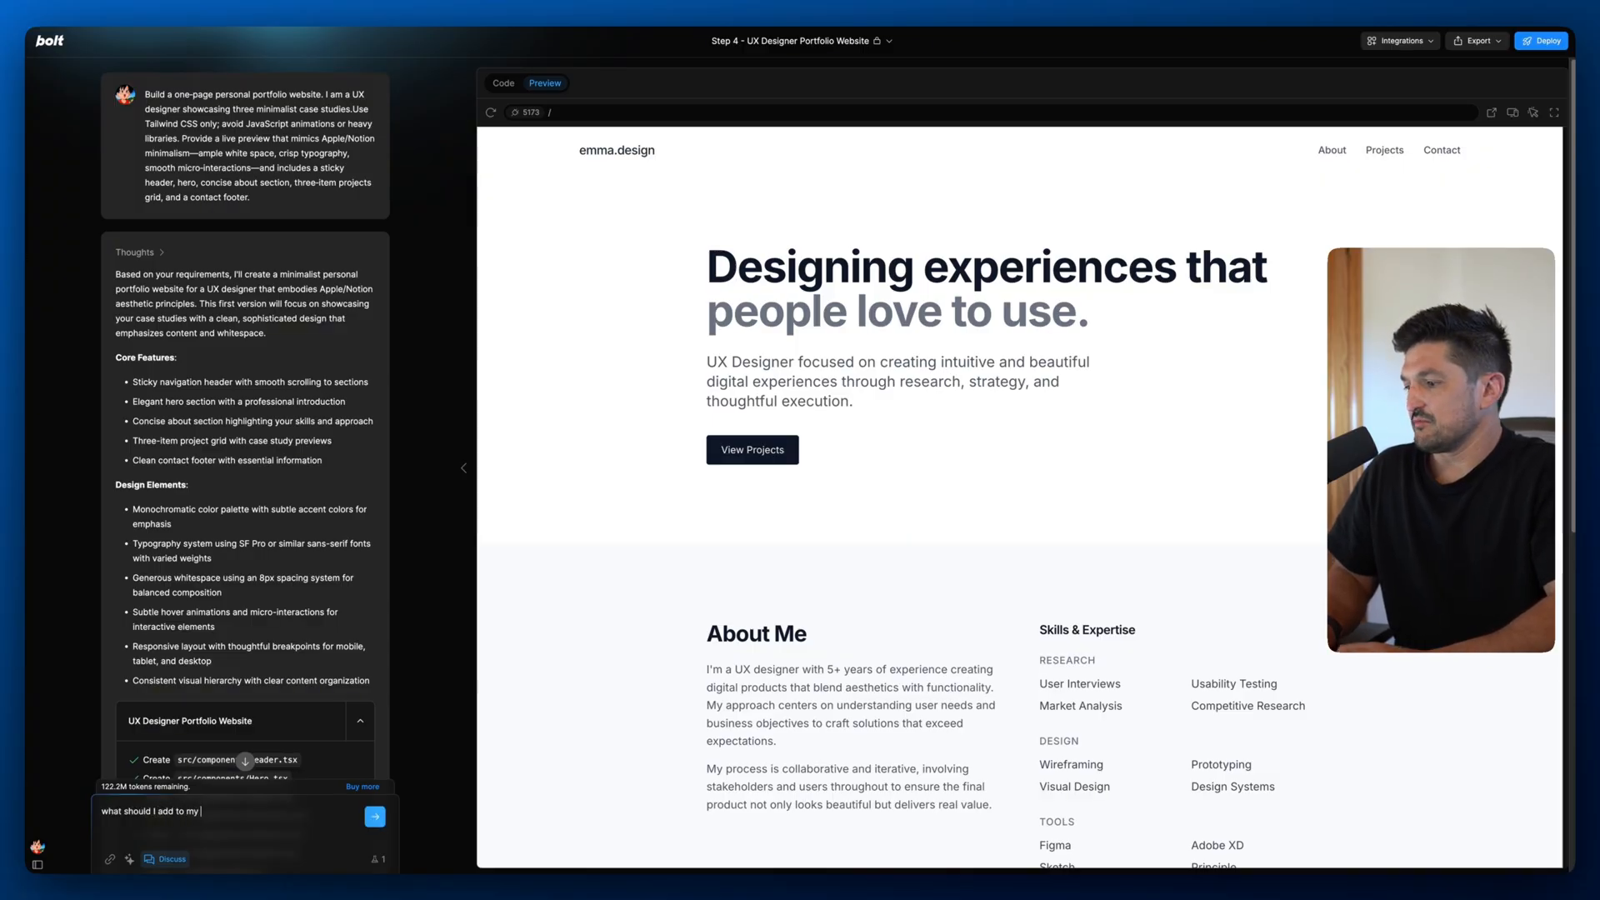
Ask 'what should I add to my portfolio site next?' and read the five-part enhancement plan.
text(portfolio site)
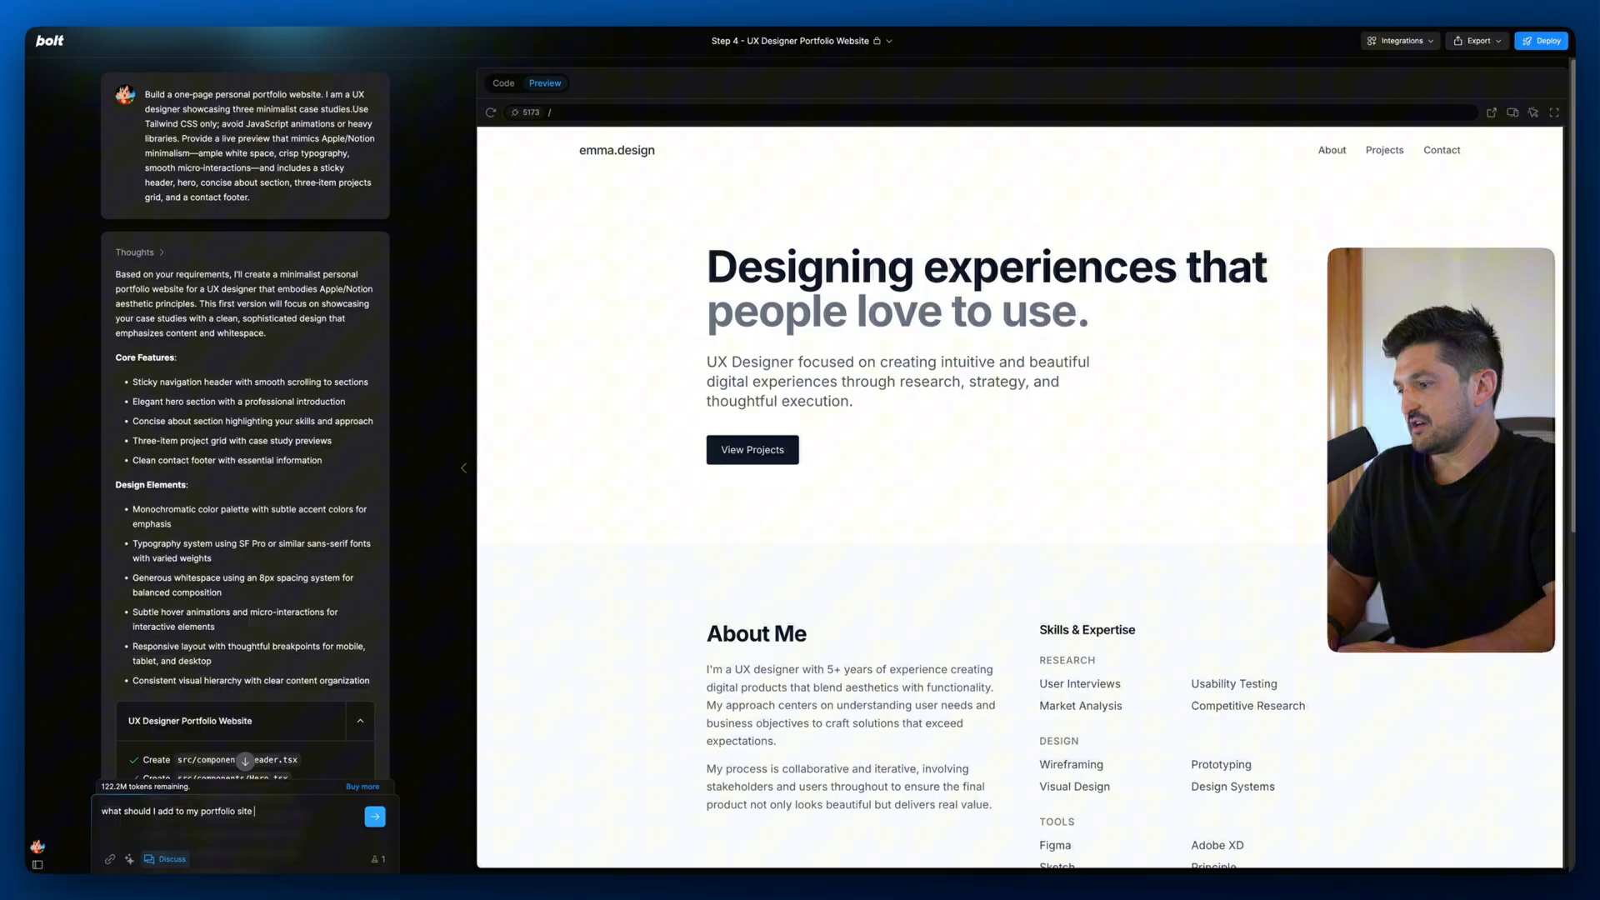
click(374, 815)
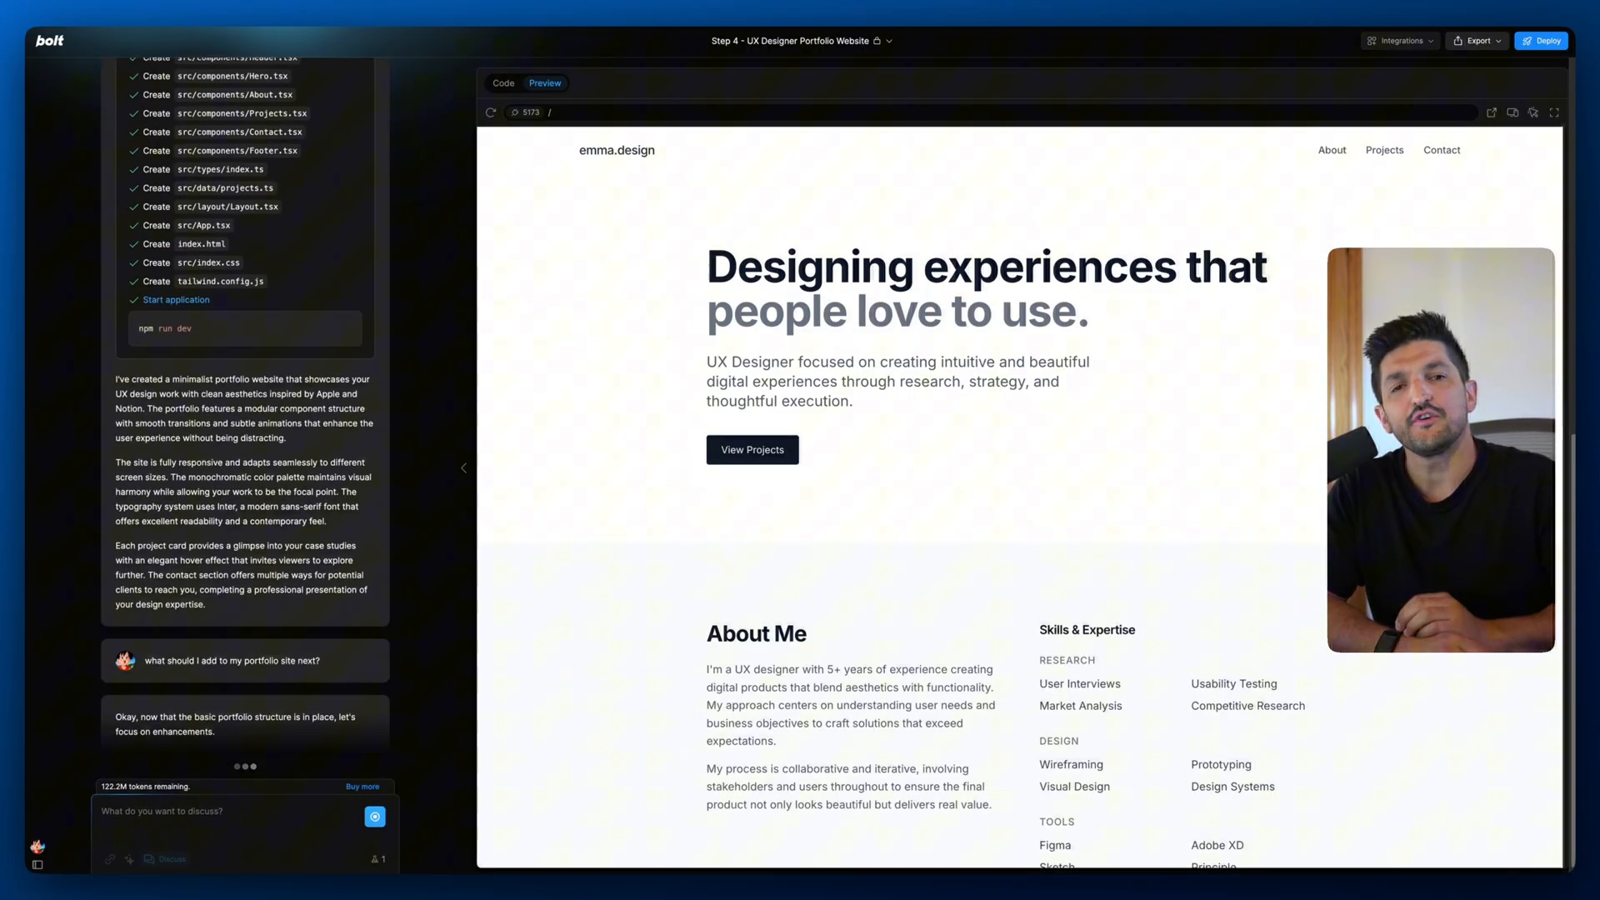
scroll(down, 3)
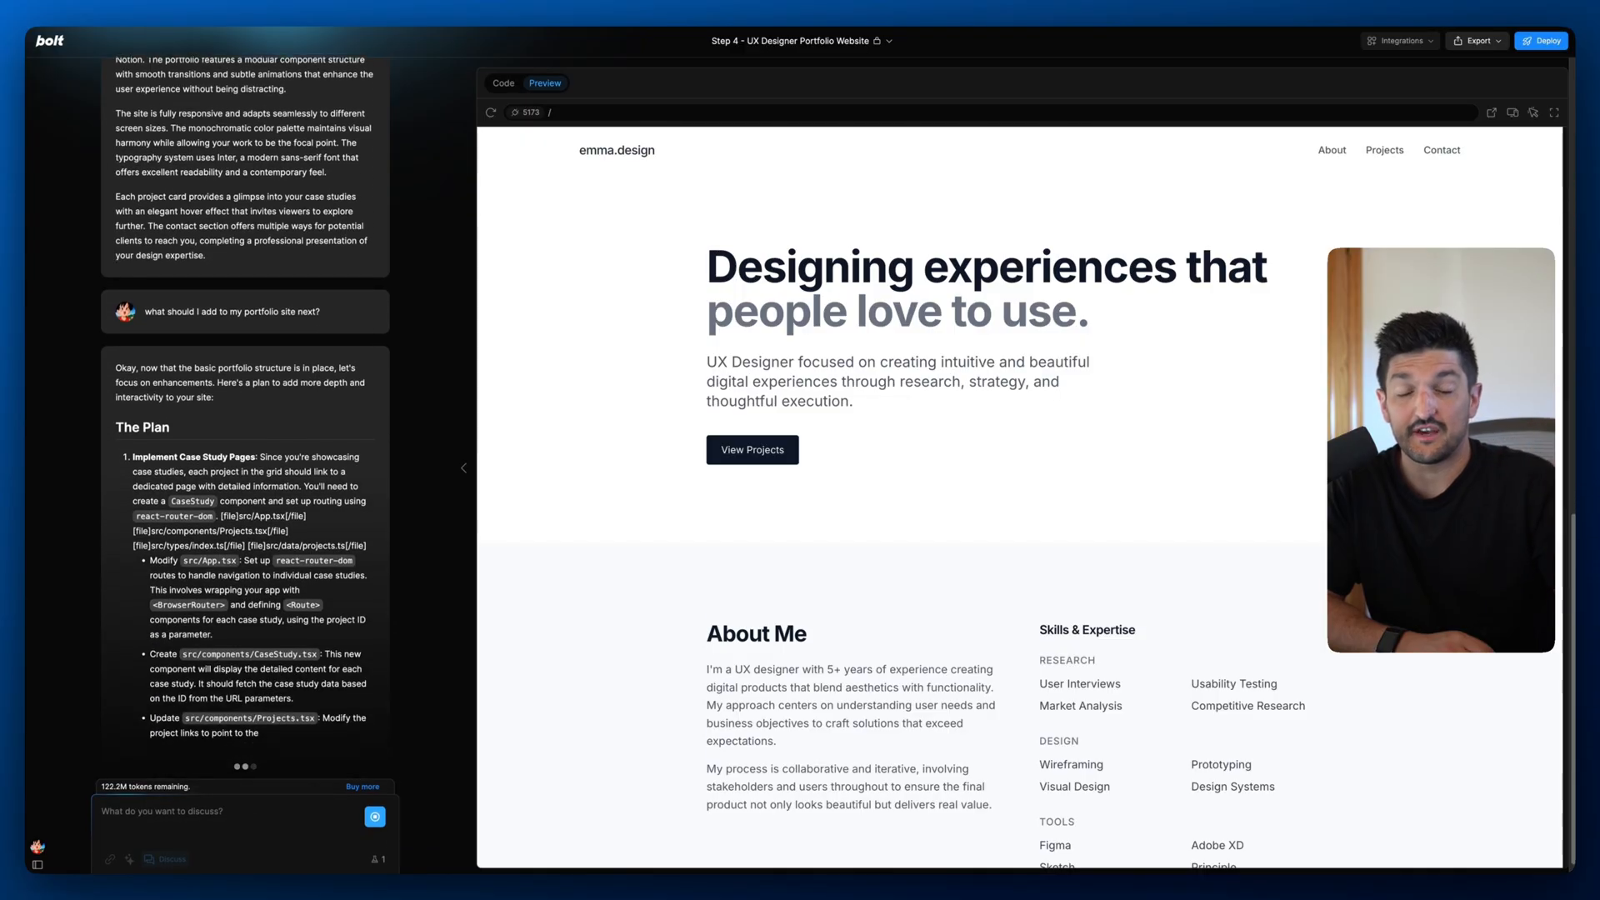
scroll(down, 3)
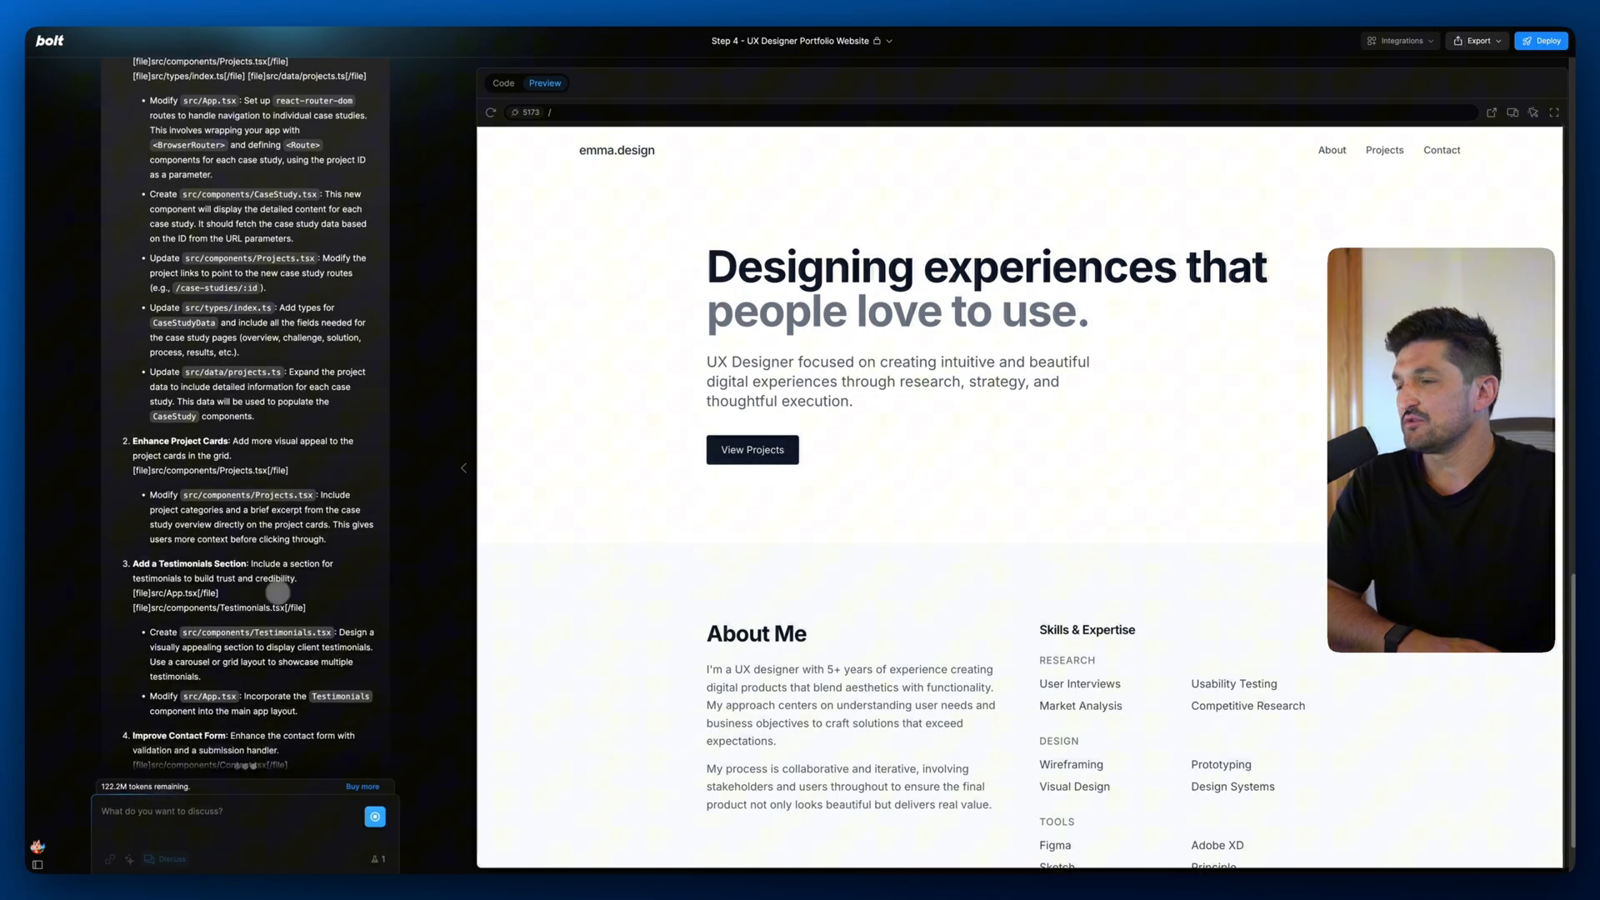
scroll(down, 3)
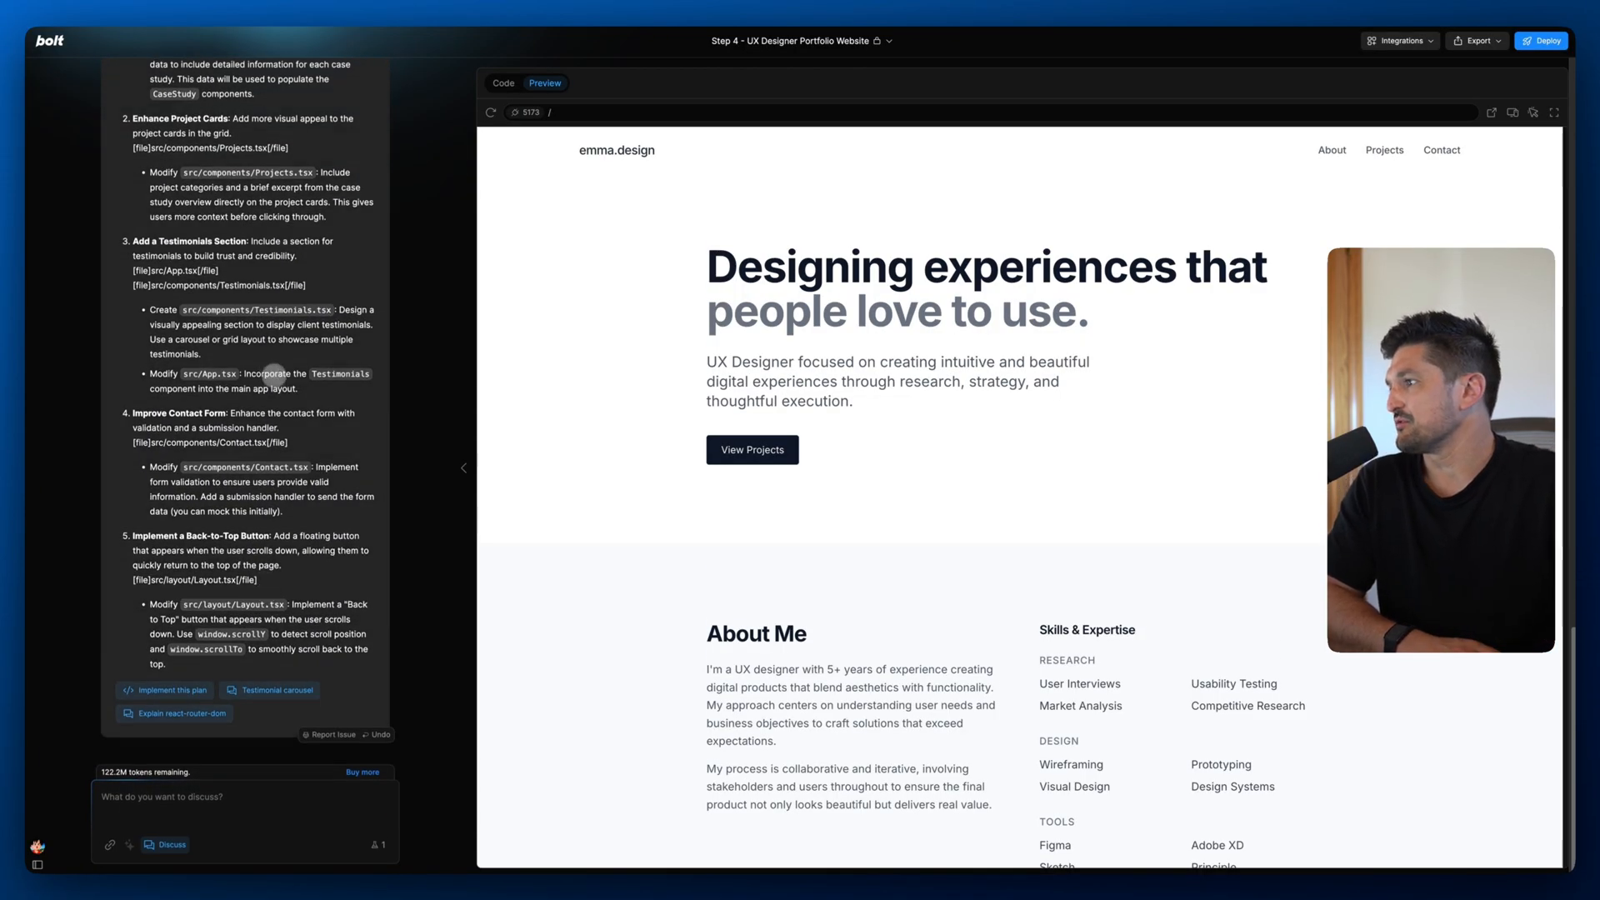
scroll(up, 3)
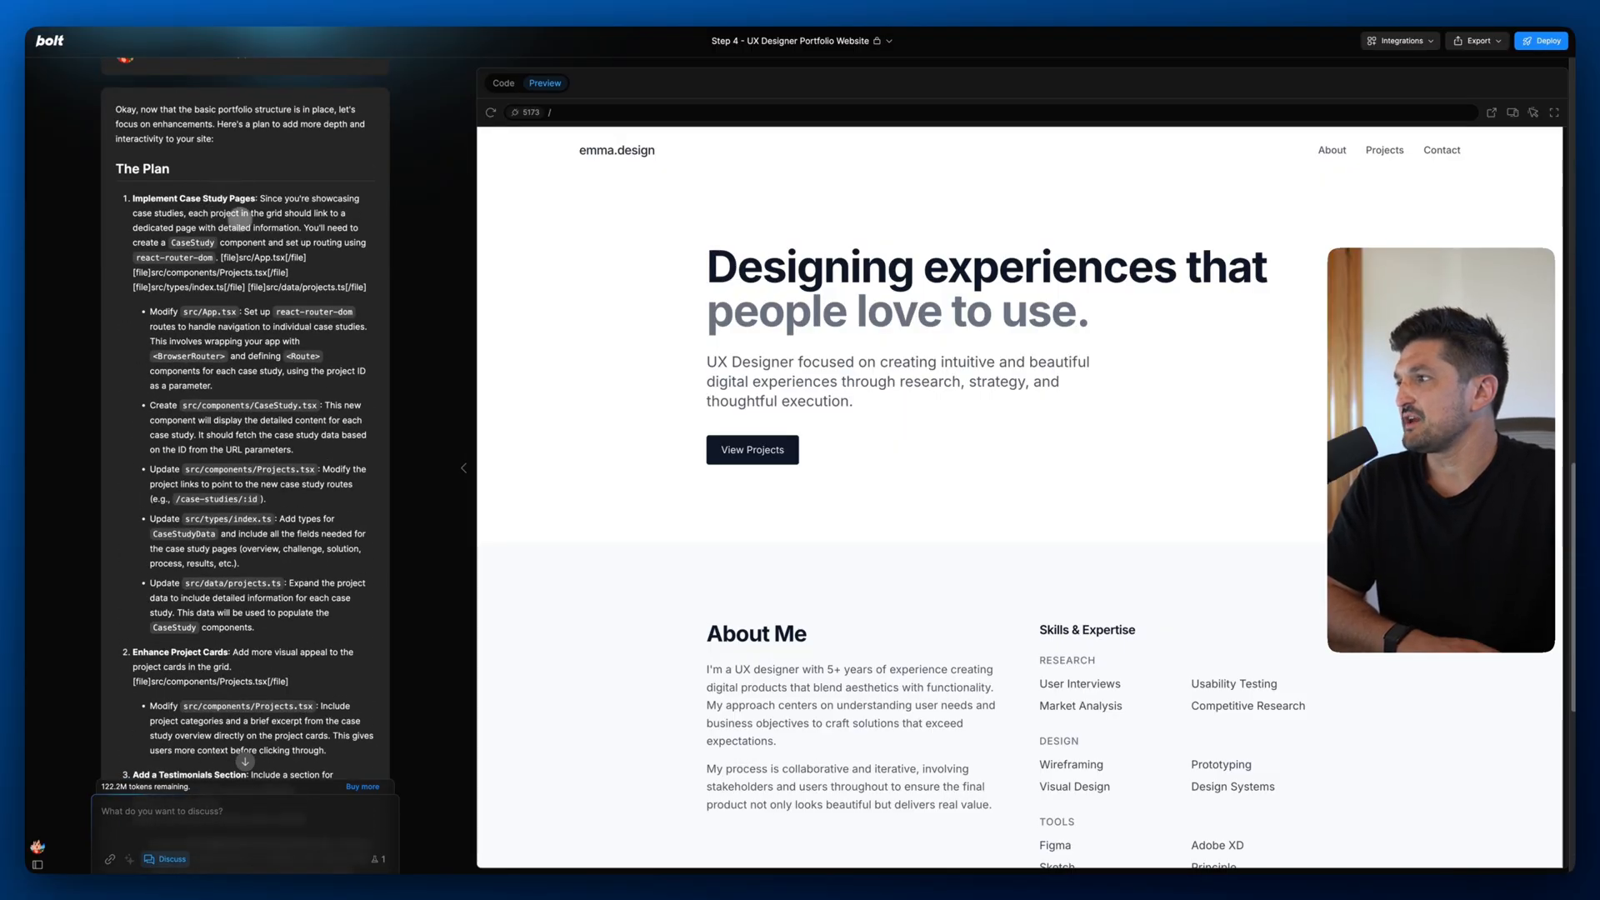
scroll(down, 3)
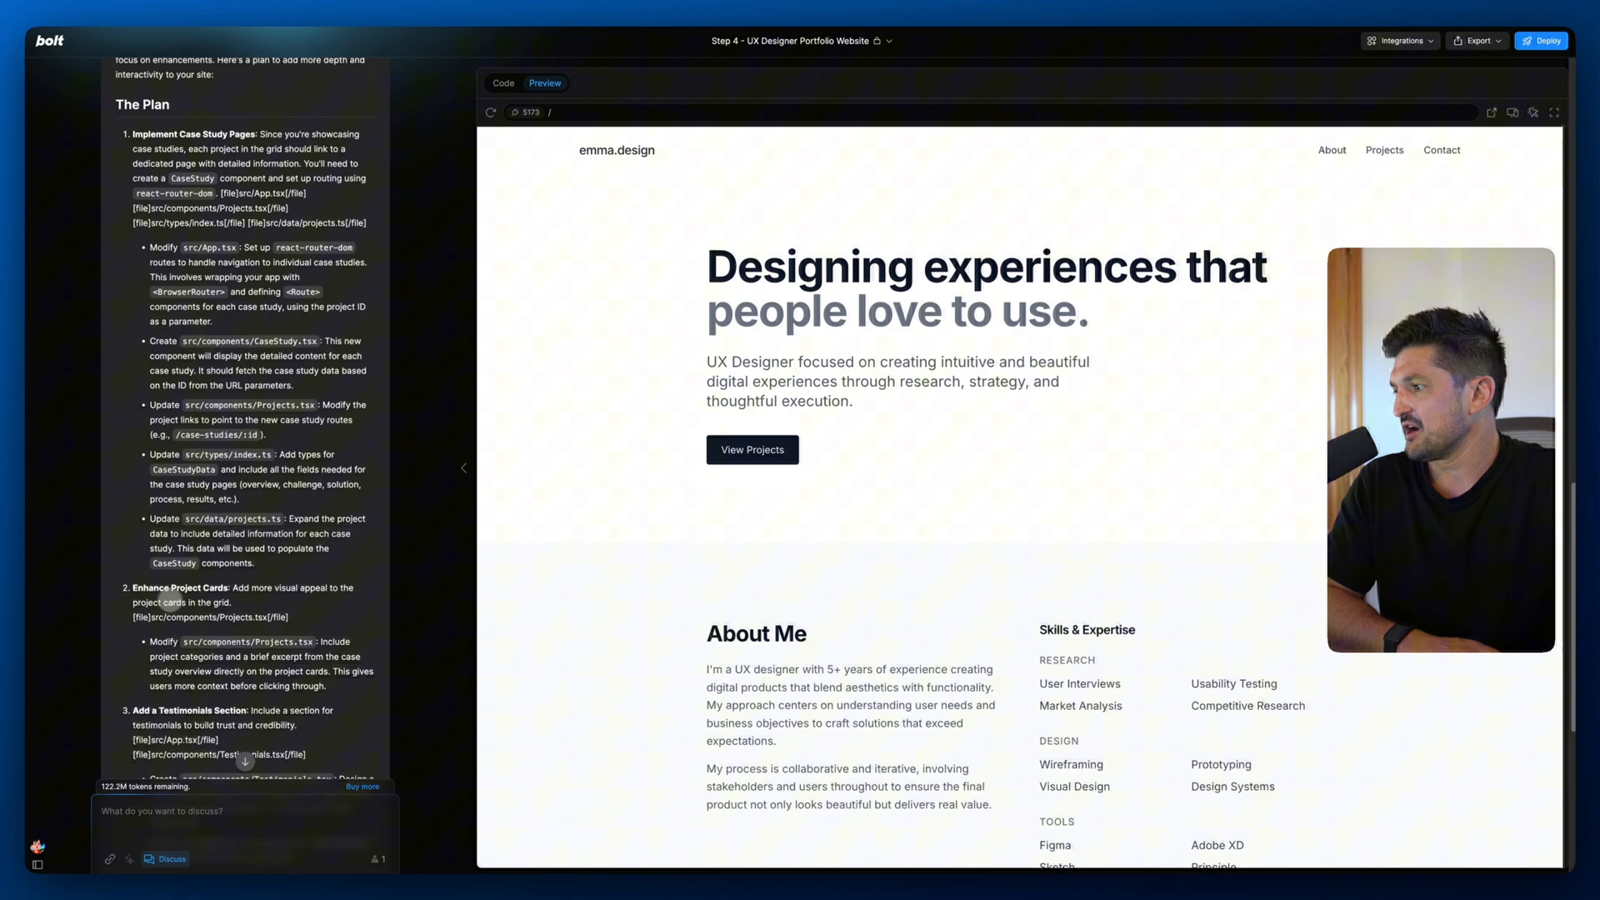
scroll(down, 3)
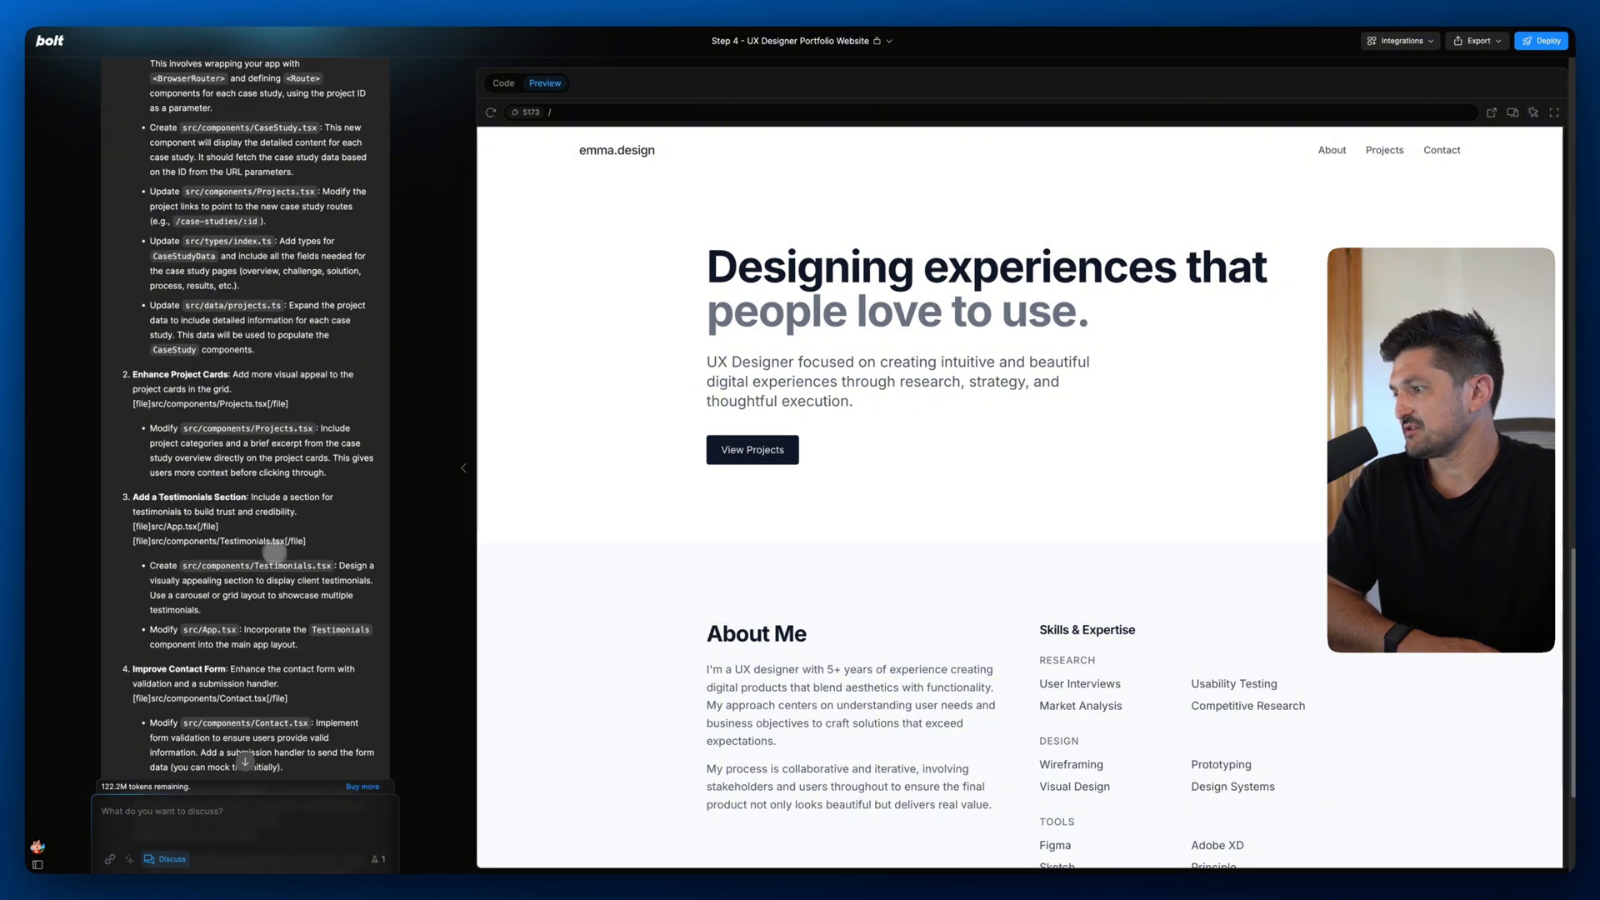
scroll(down, 3)
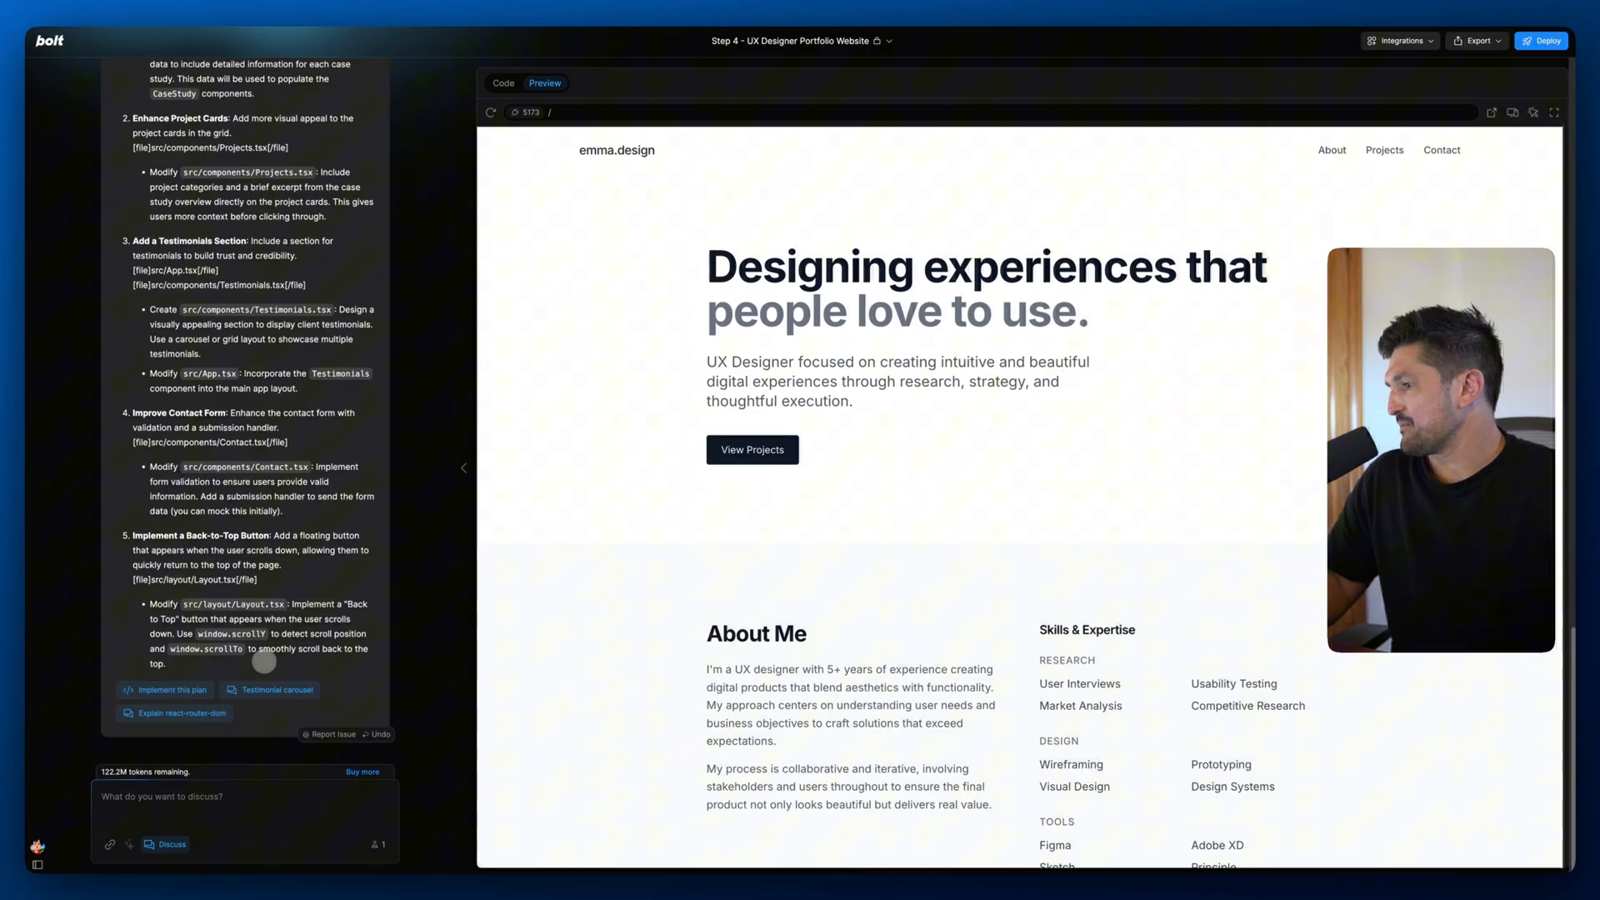
scroll(up, 3)
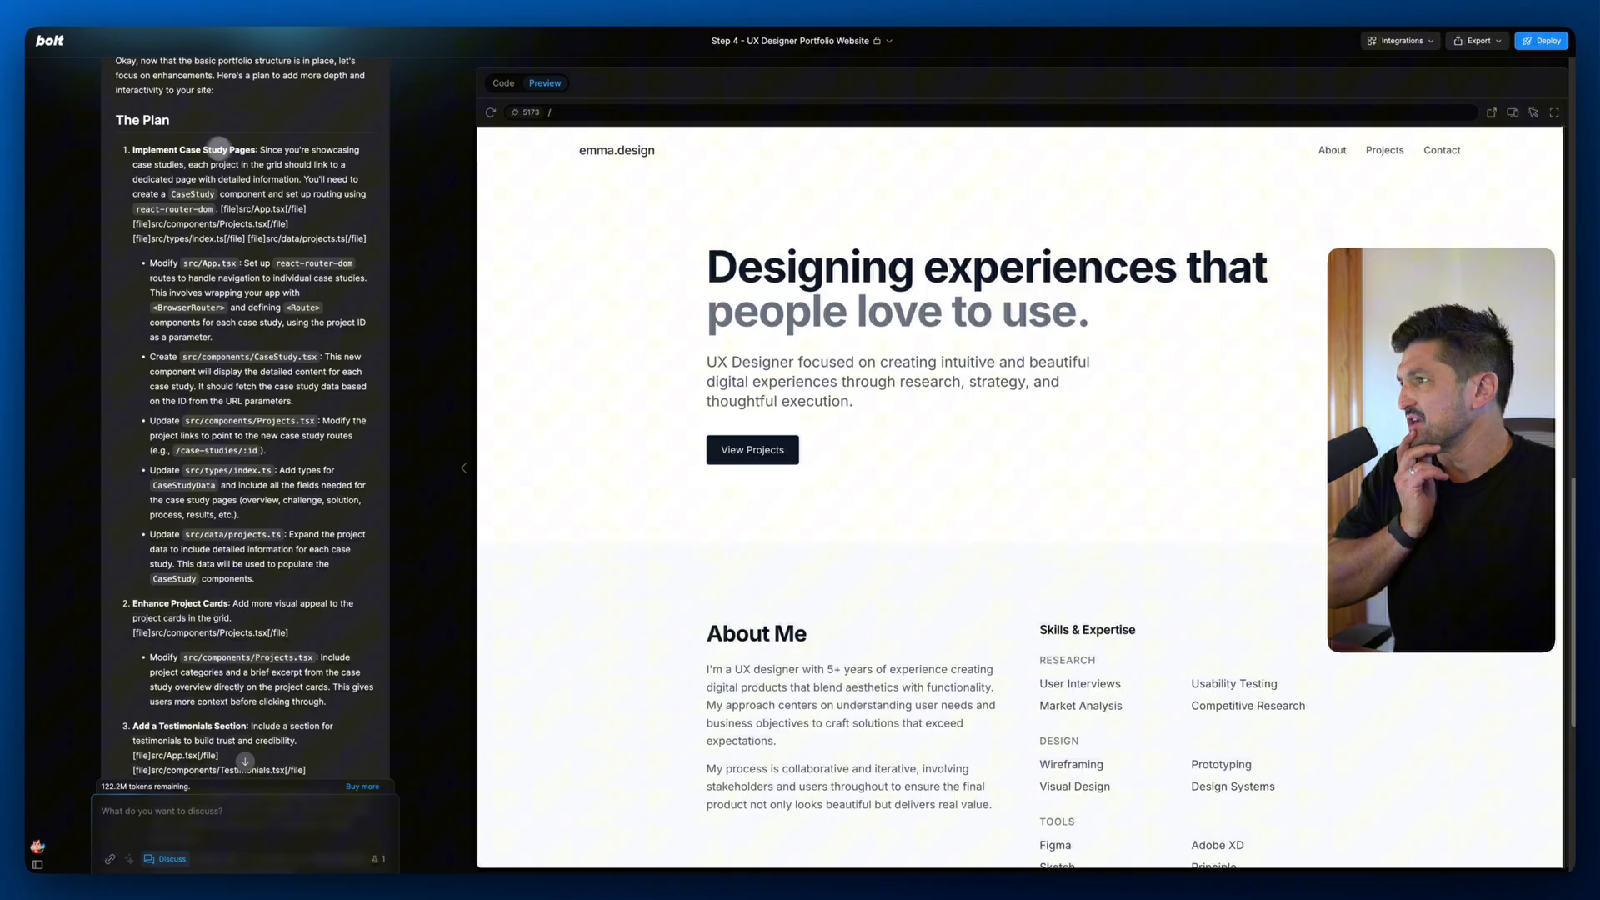
scroll(down, 3)
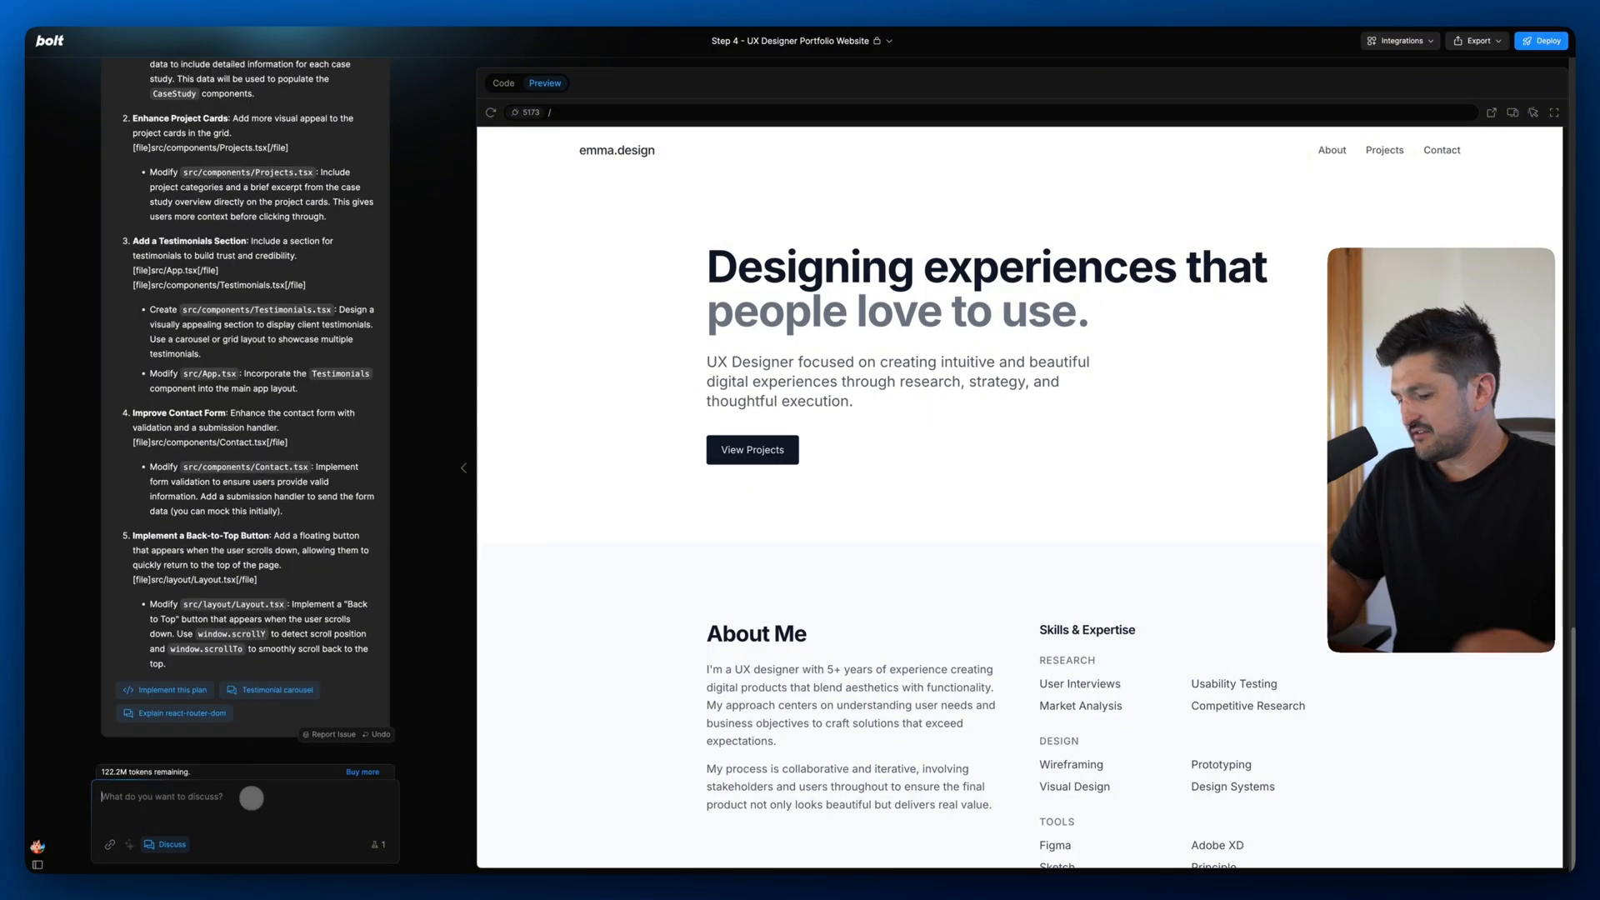
Ask 'can we implement the case study pages?' and implement the proposed six-step plan.
text(can we implemene)
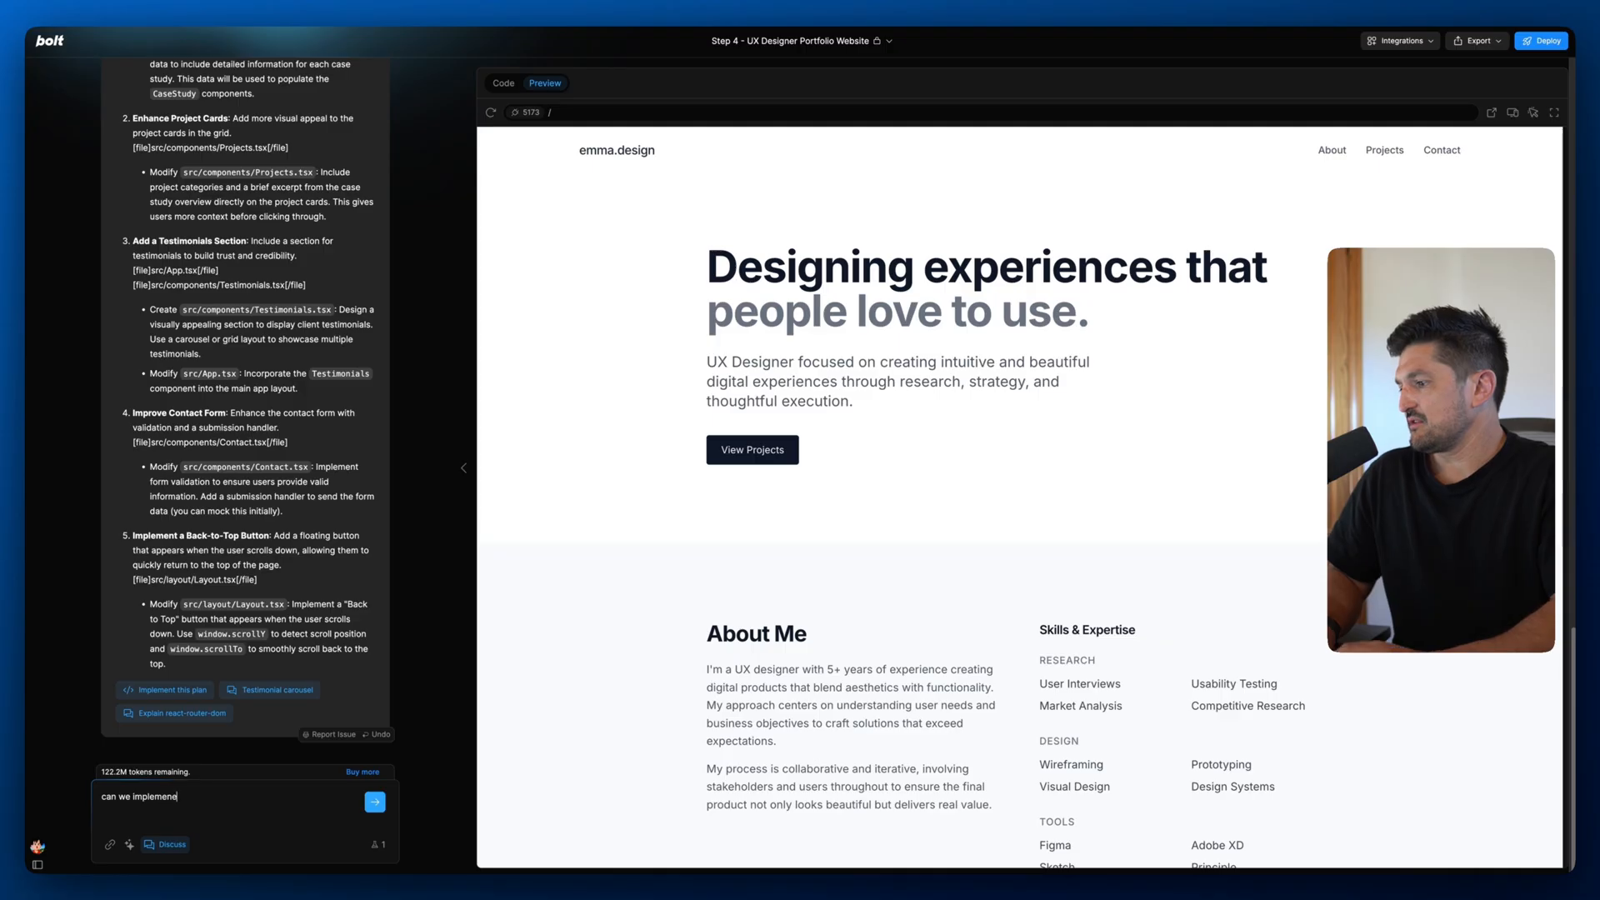
text(the cas)
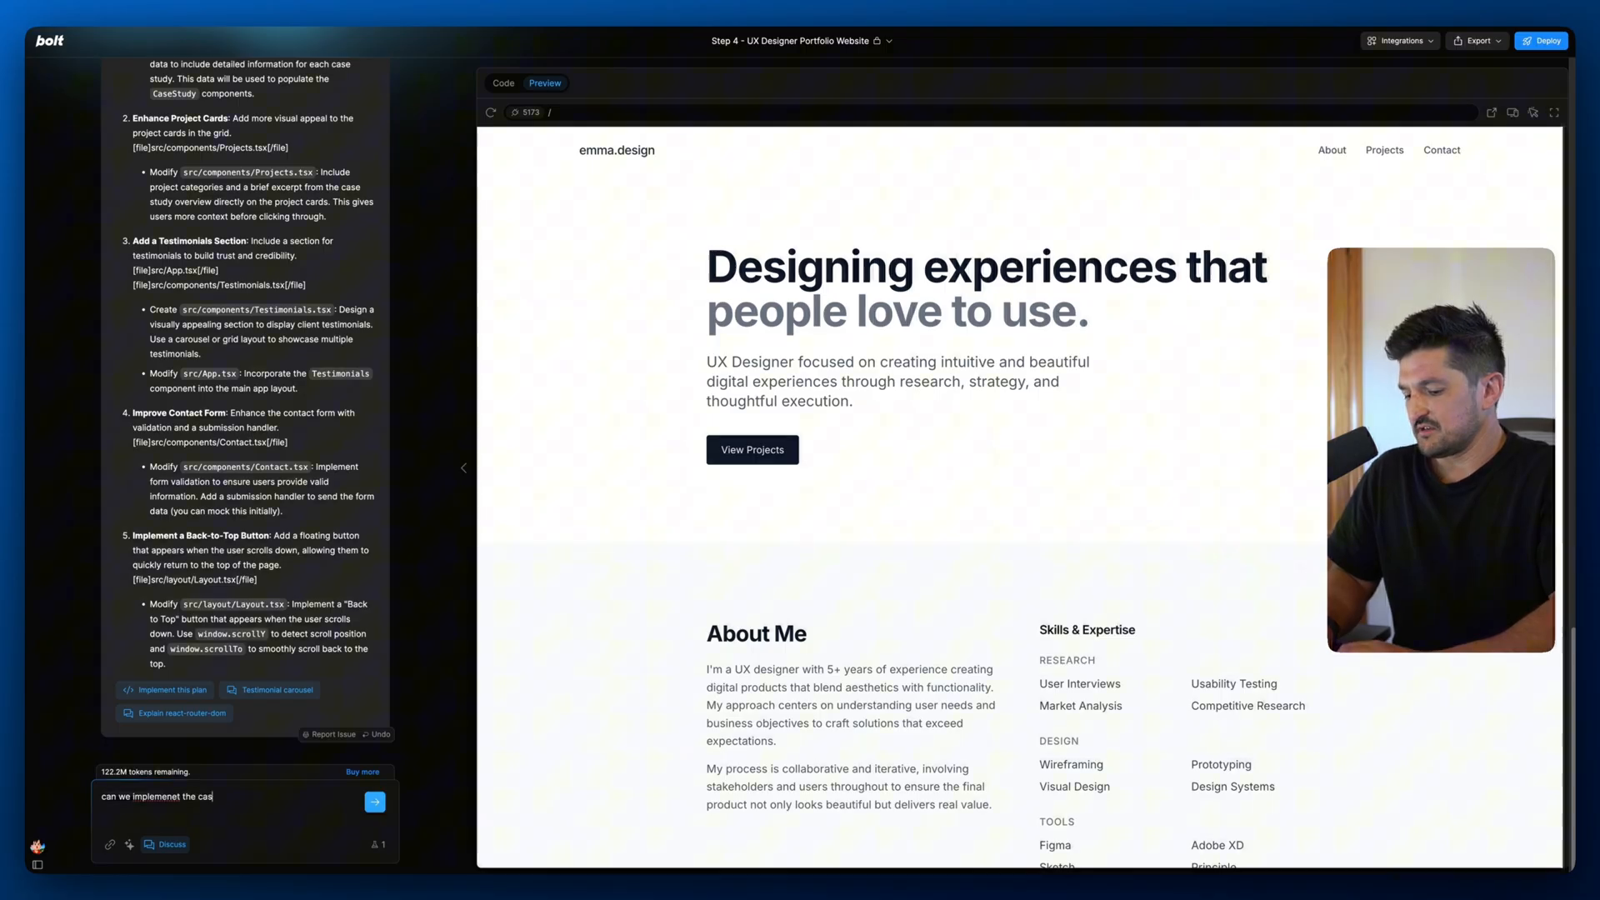
text(e study pages?)
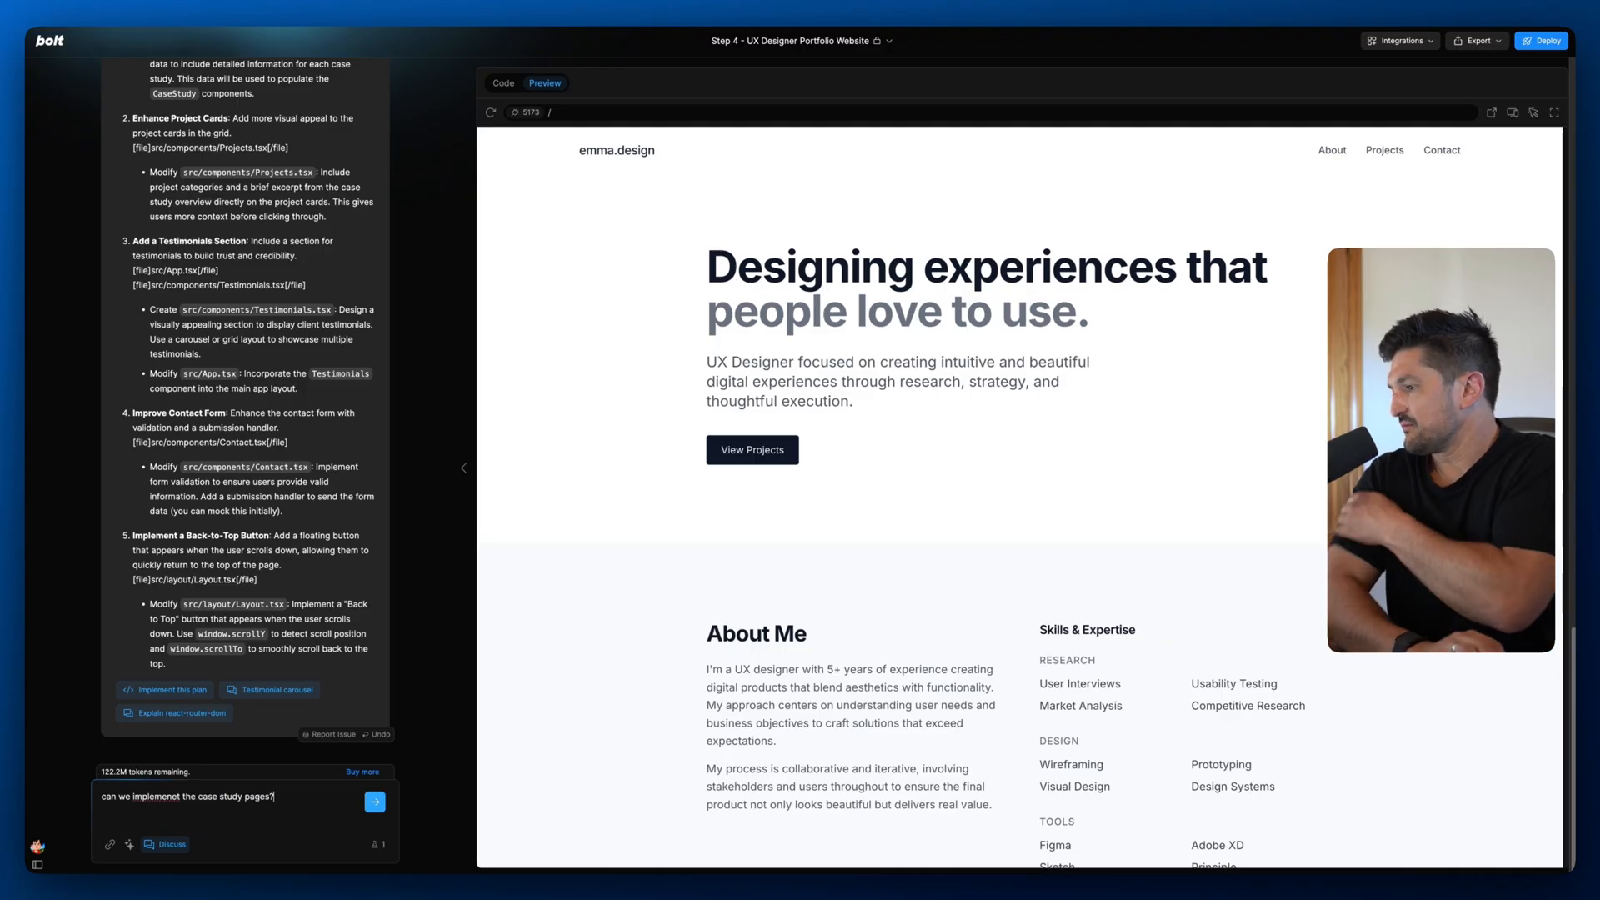
click(373, 801)
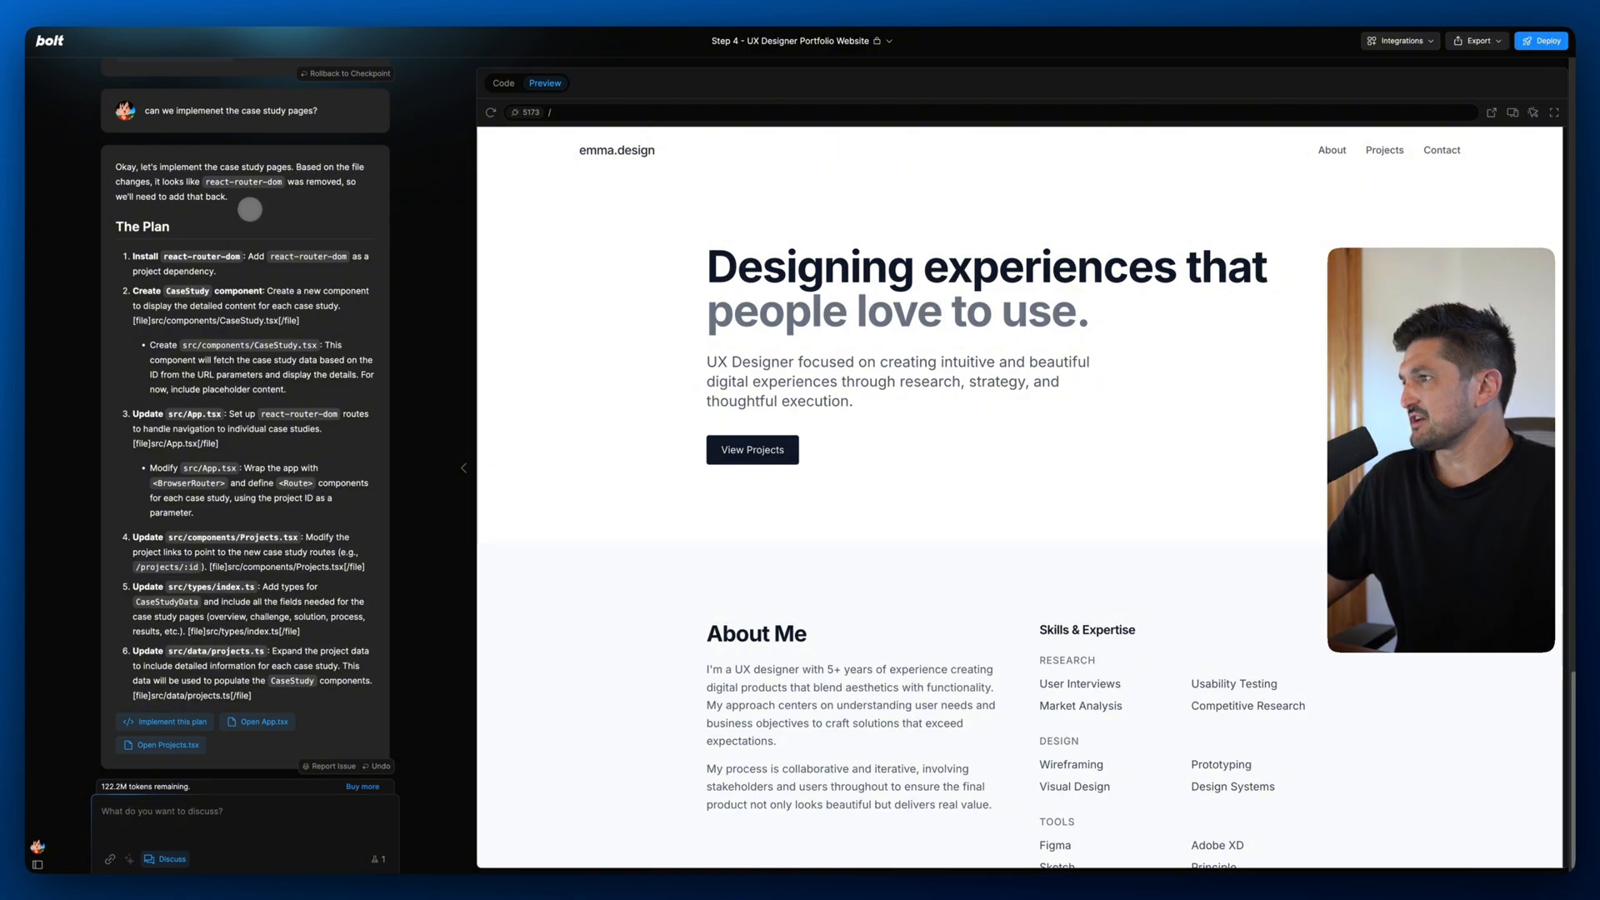
scroll(up, 3)
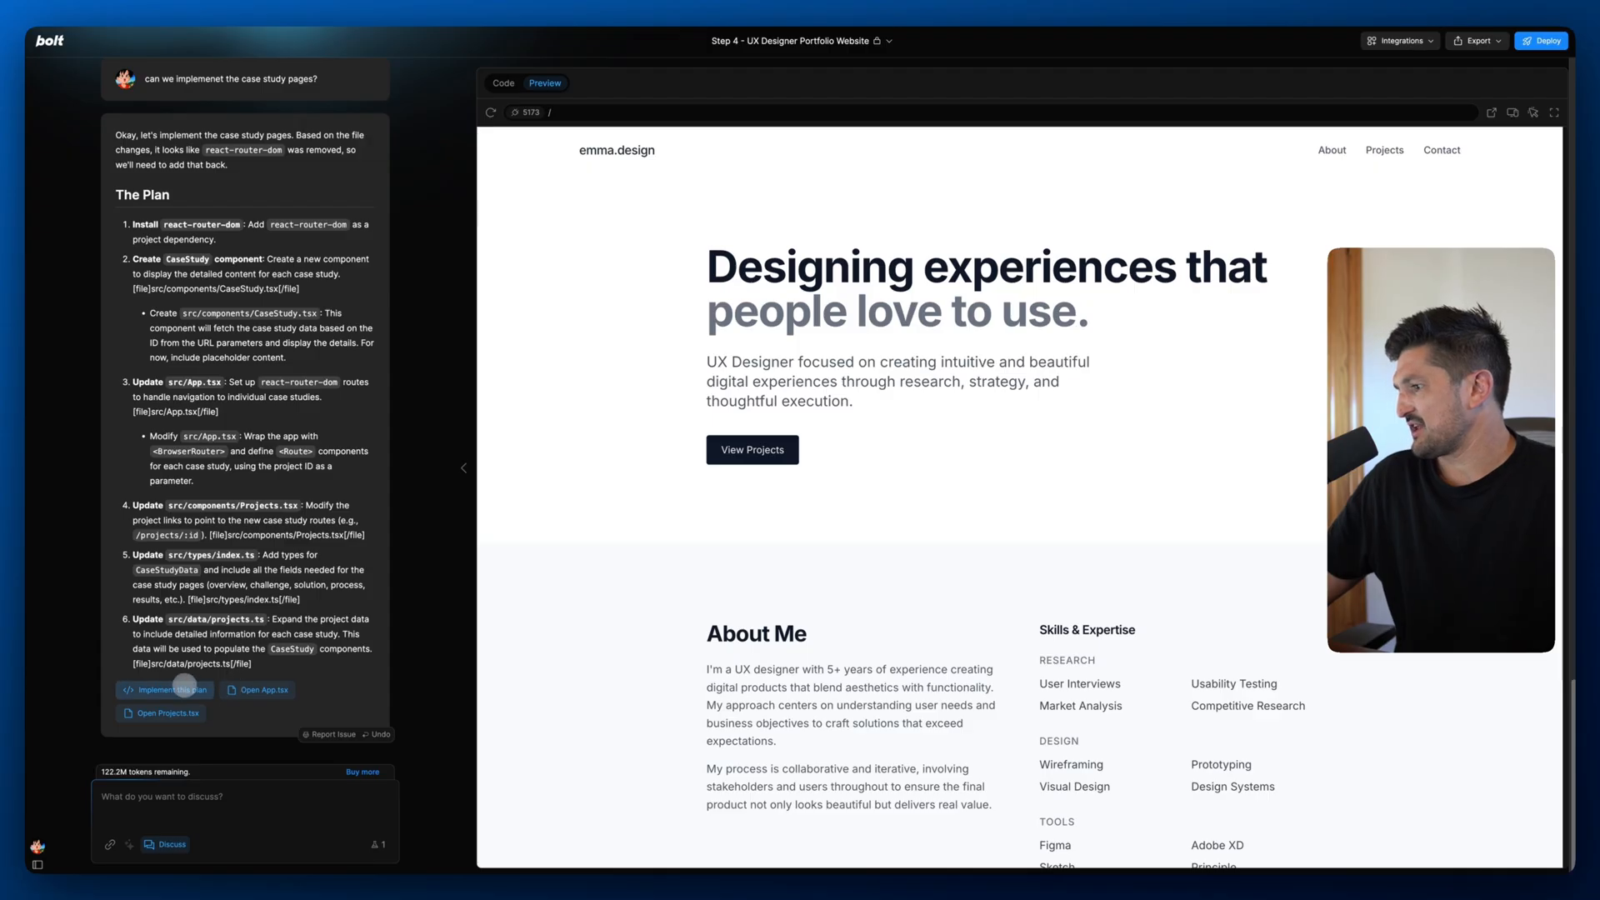
click(164, 689)
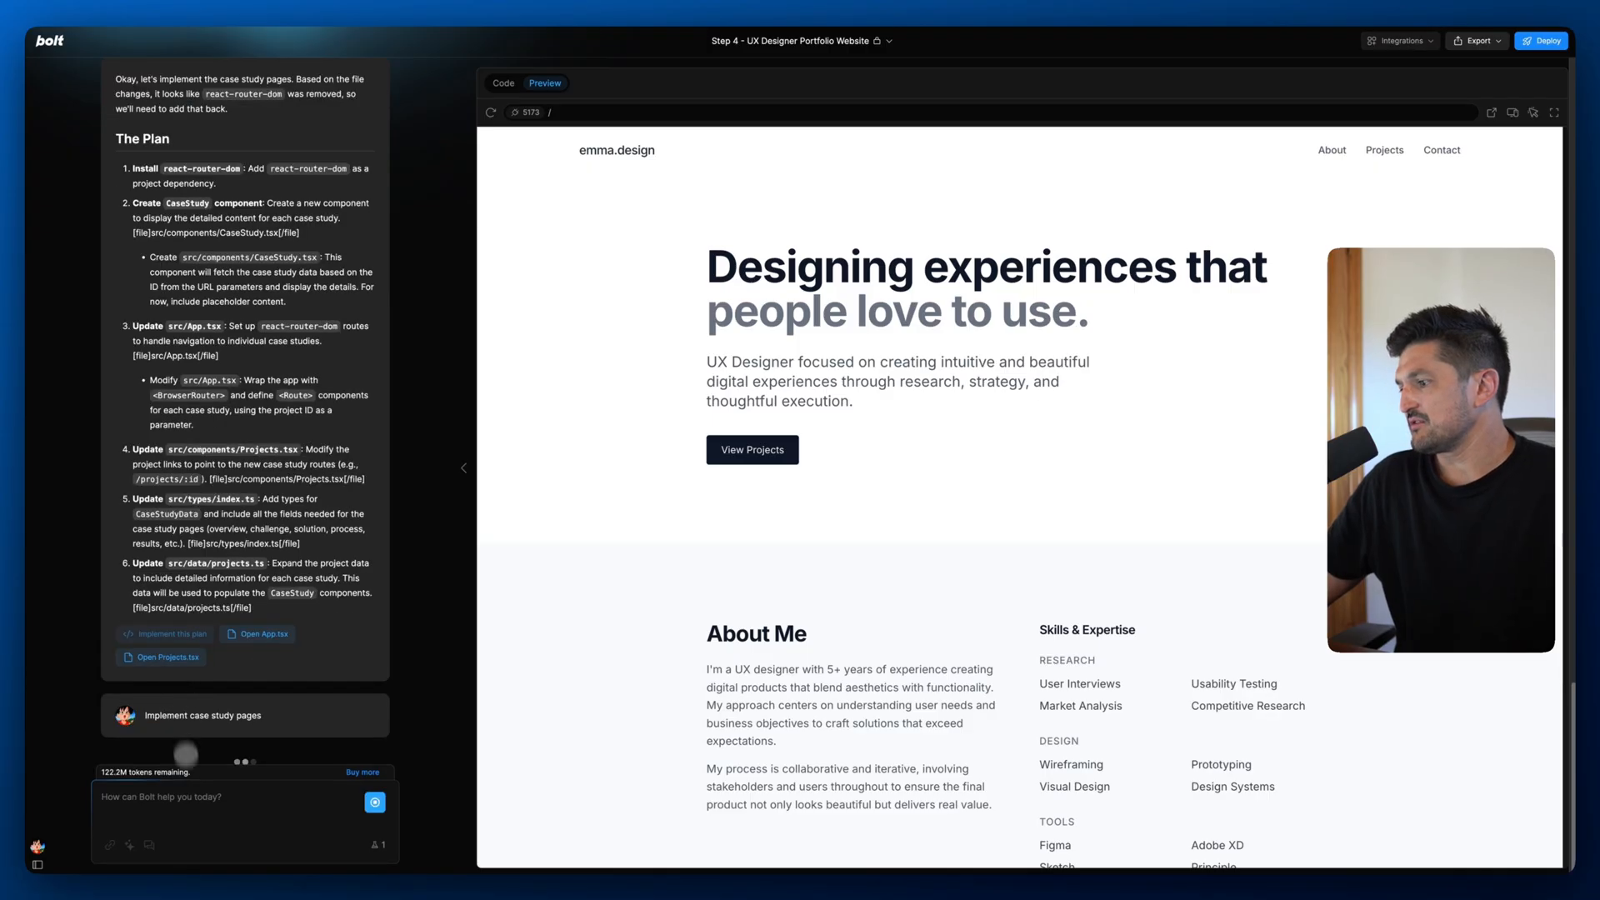
mouse_move(150, 848)
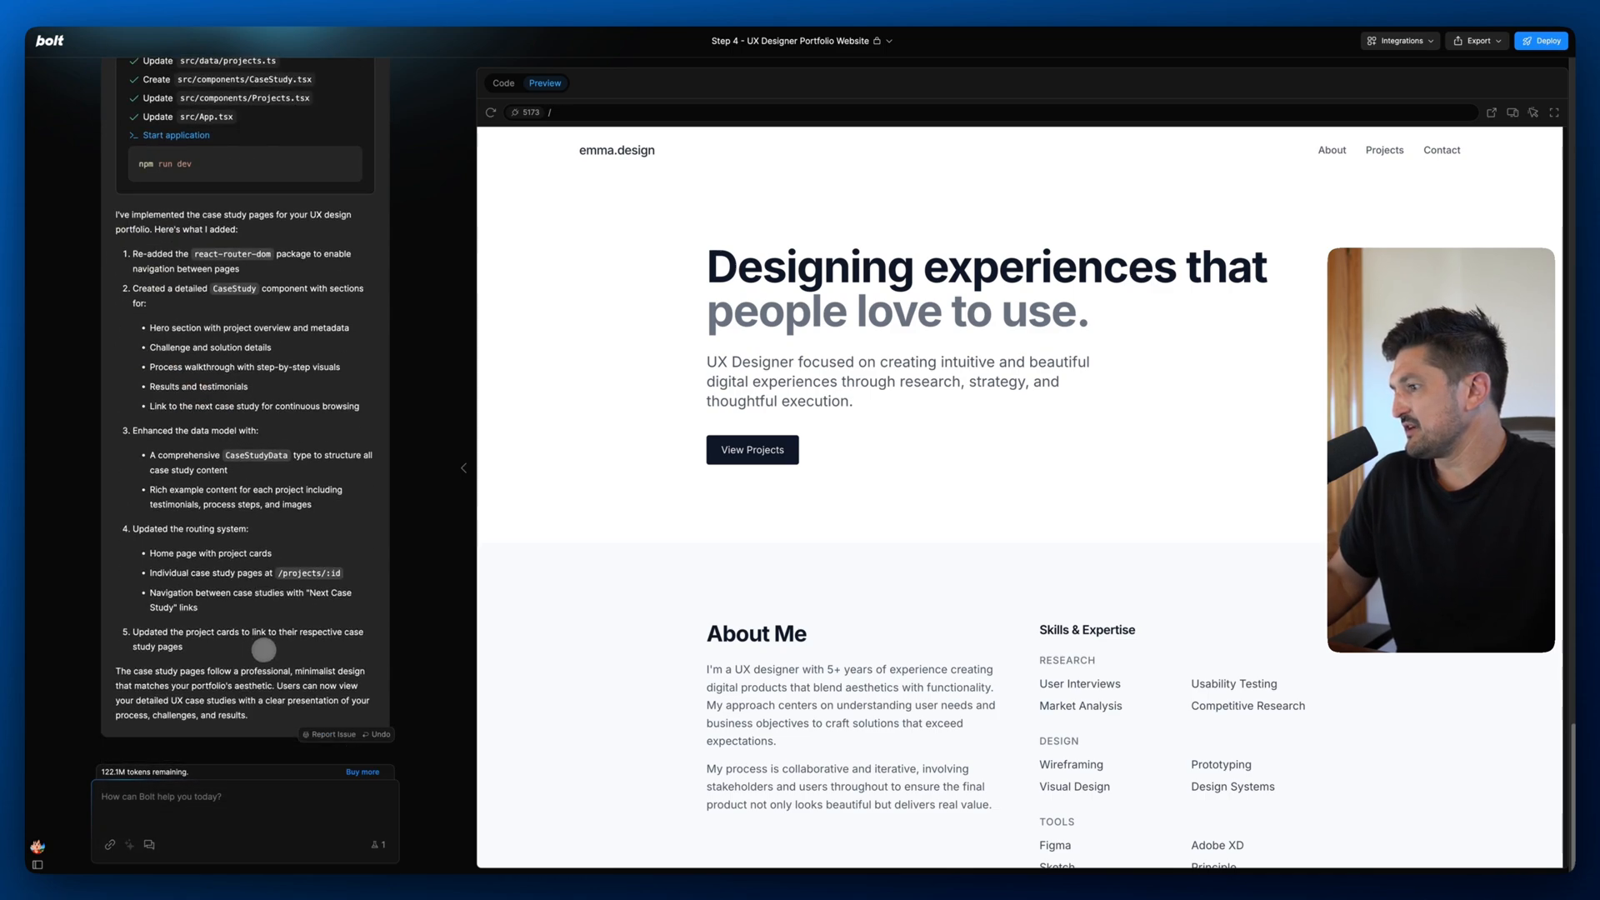
Scroll through the Banking App Redesign case study page in the preview.
scroll(down, 3)
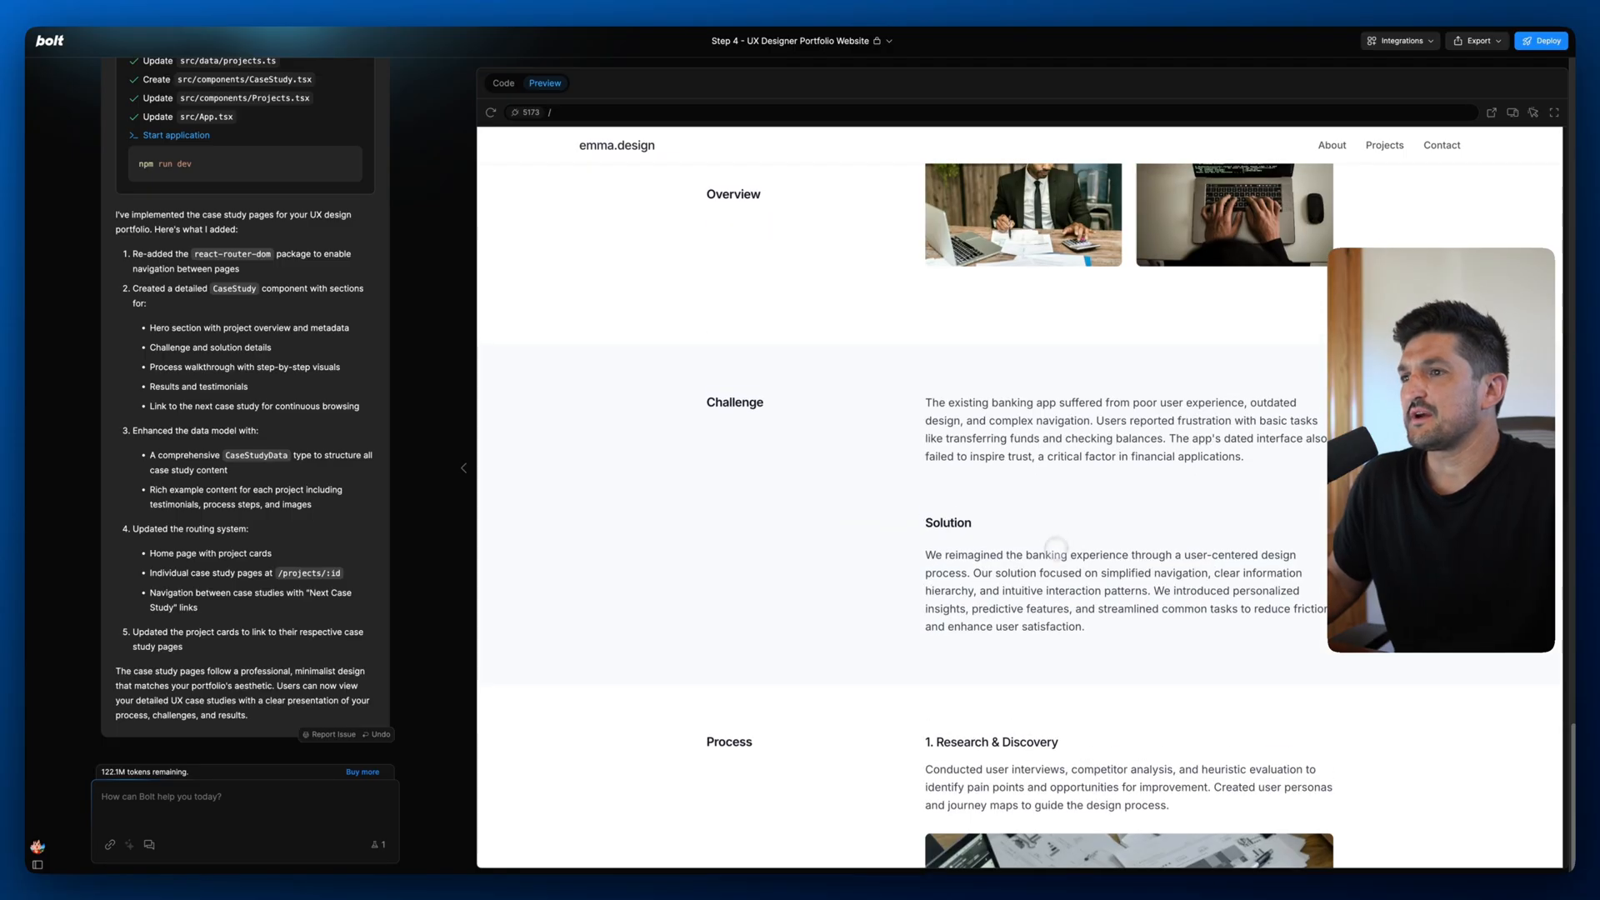
scroll(up, 3)
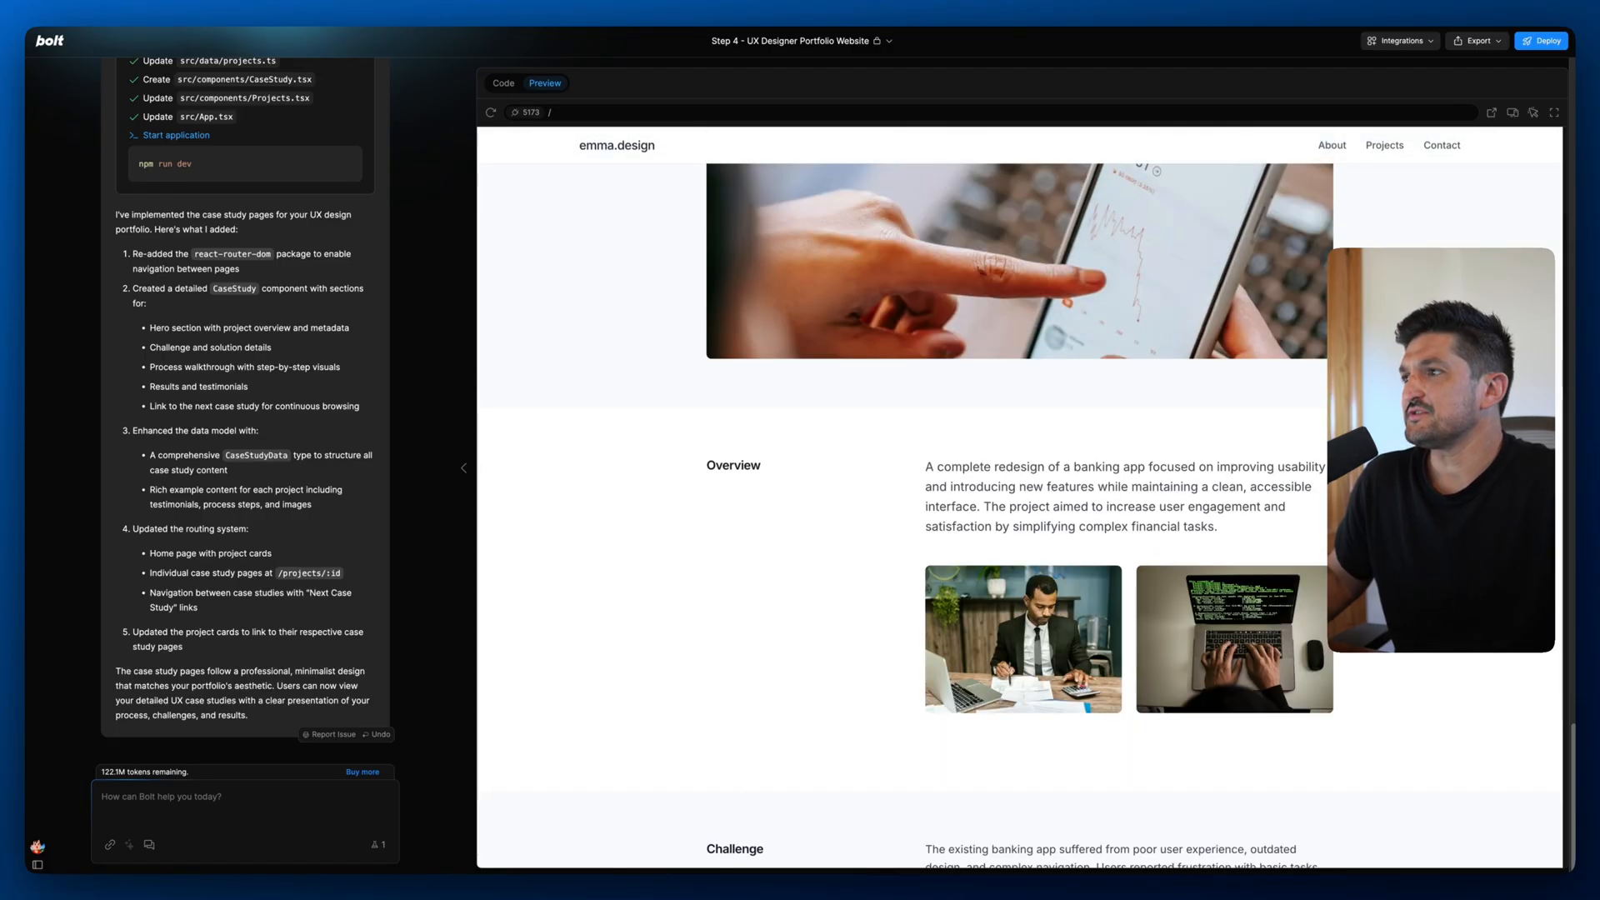
scroll(up, 3)
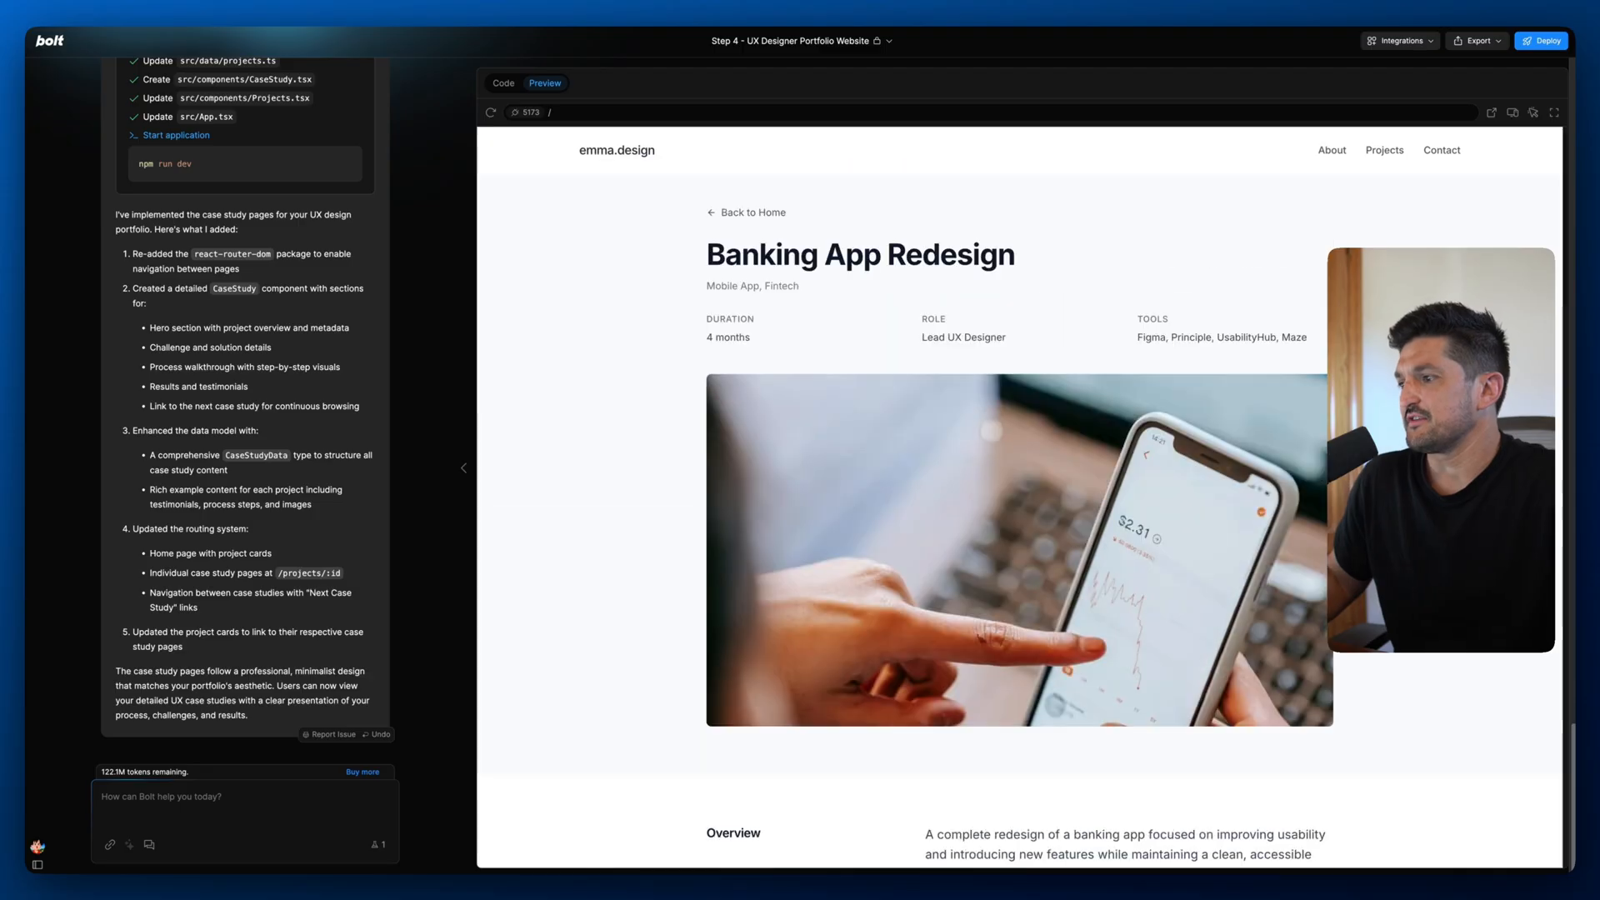
scroll(up, 3)
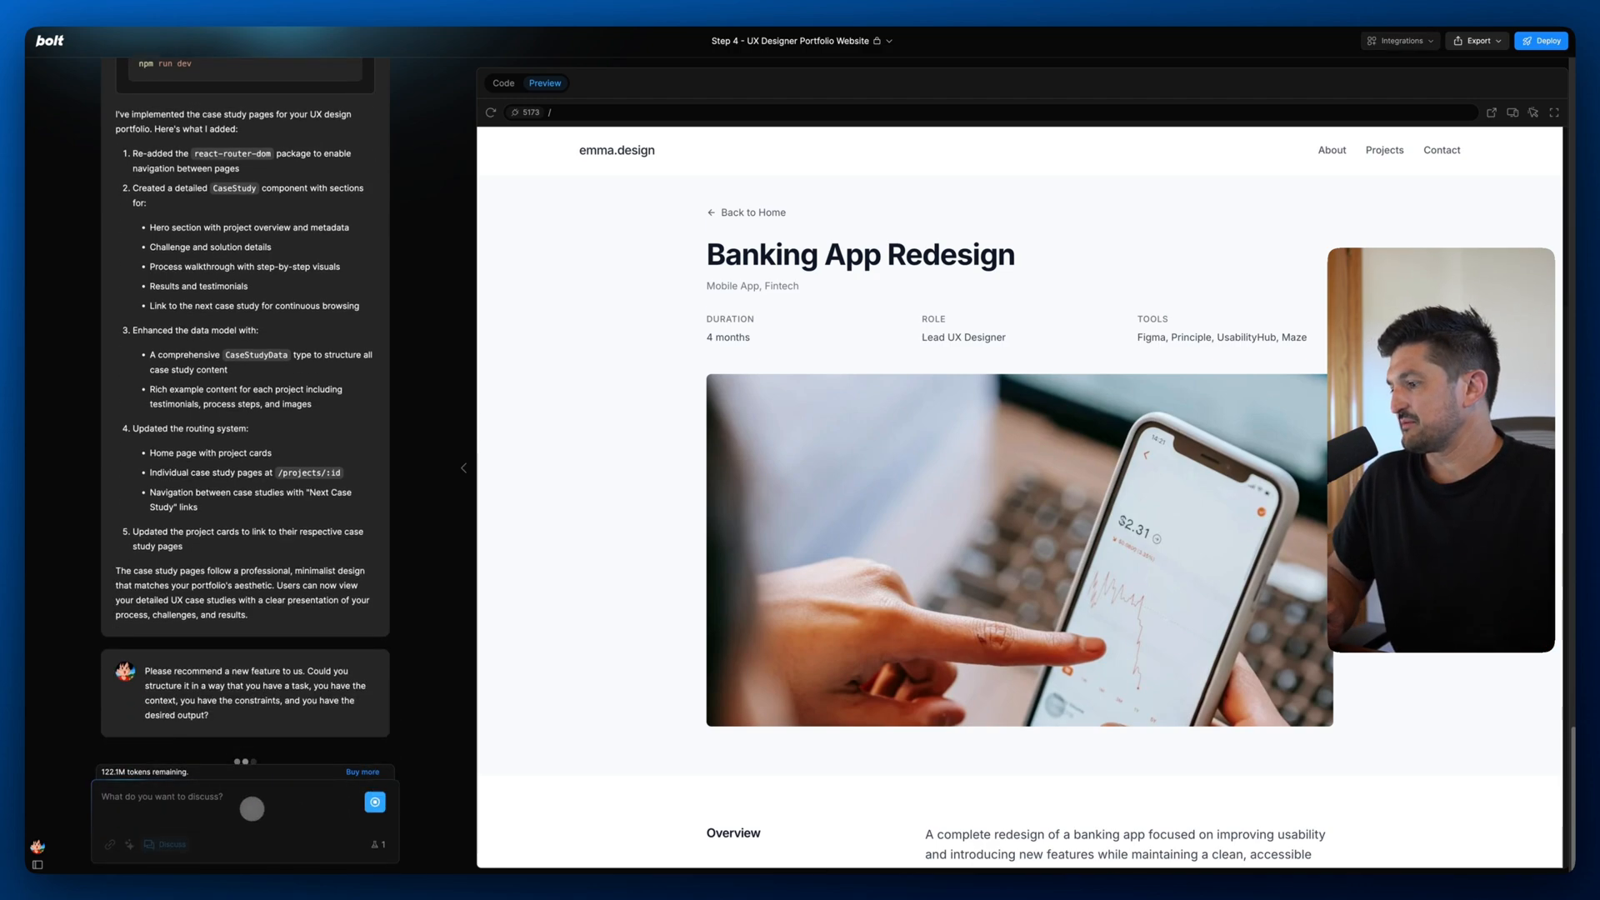
Scroll through the emailing contact form recommendation and its seven-step implementation plan.
scroll(down, 3)
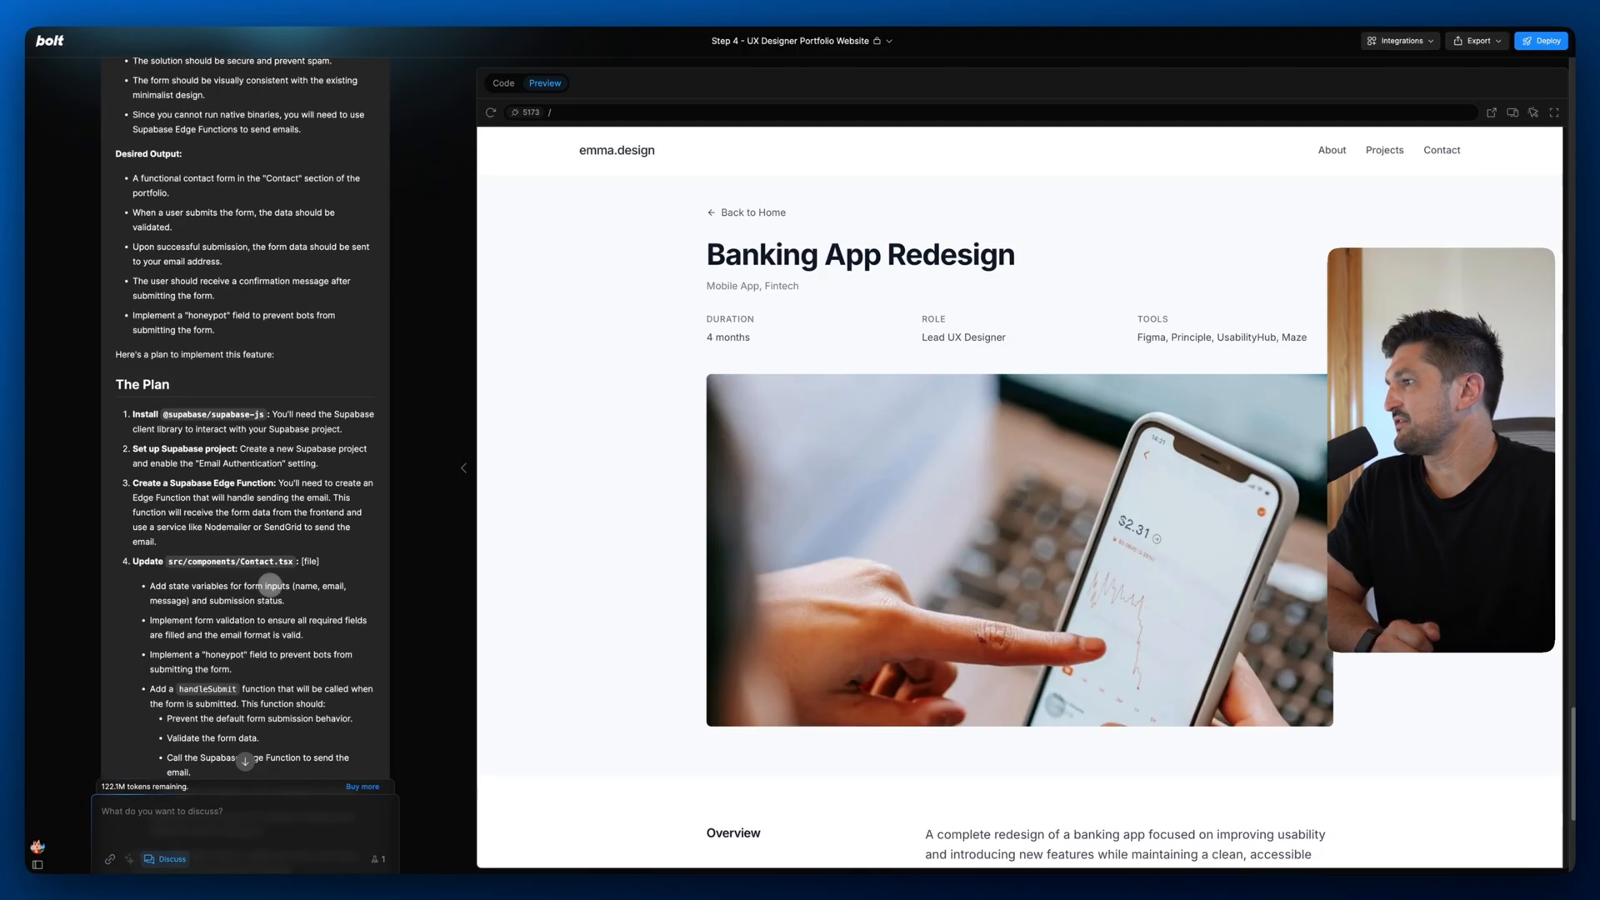
scroll(up, 3)
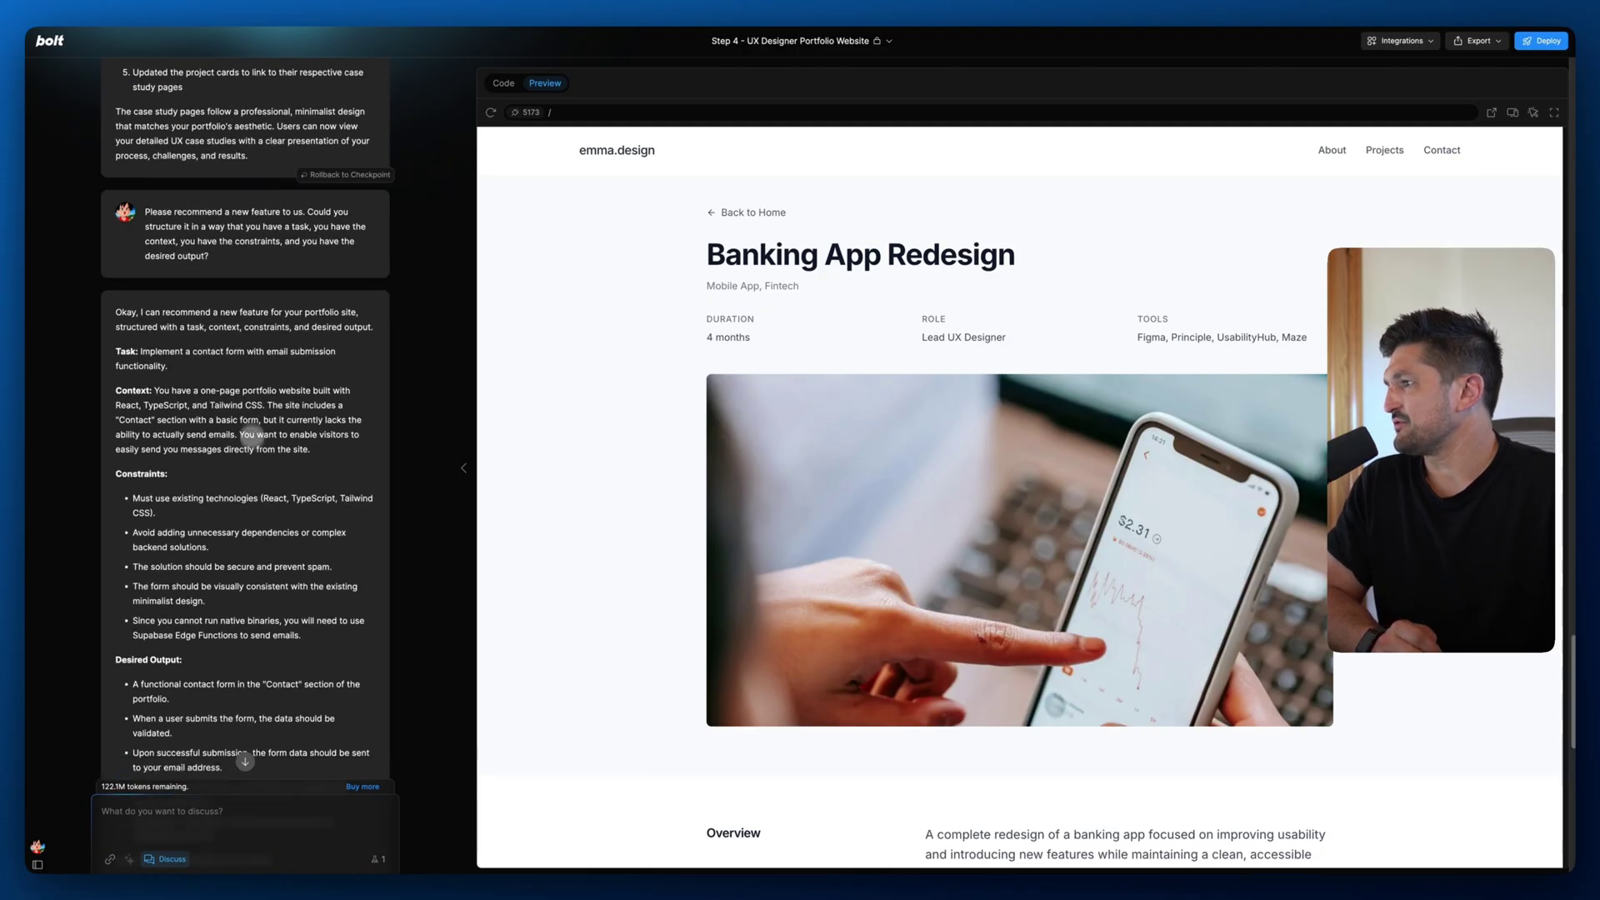
scroll(down, 3)
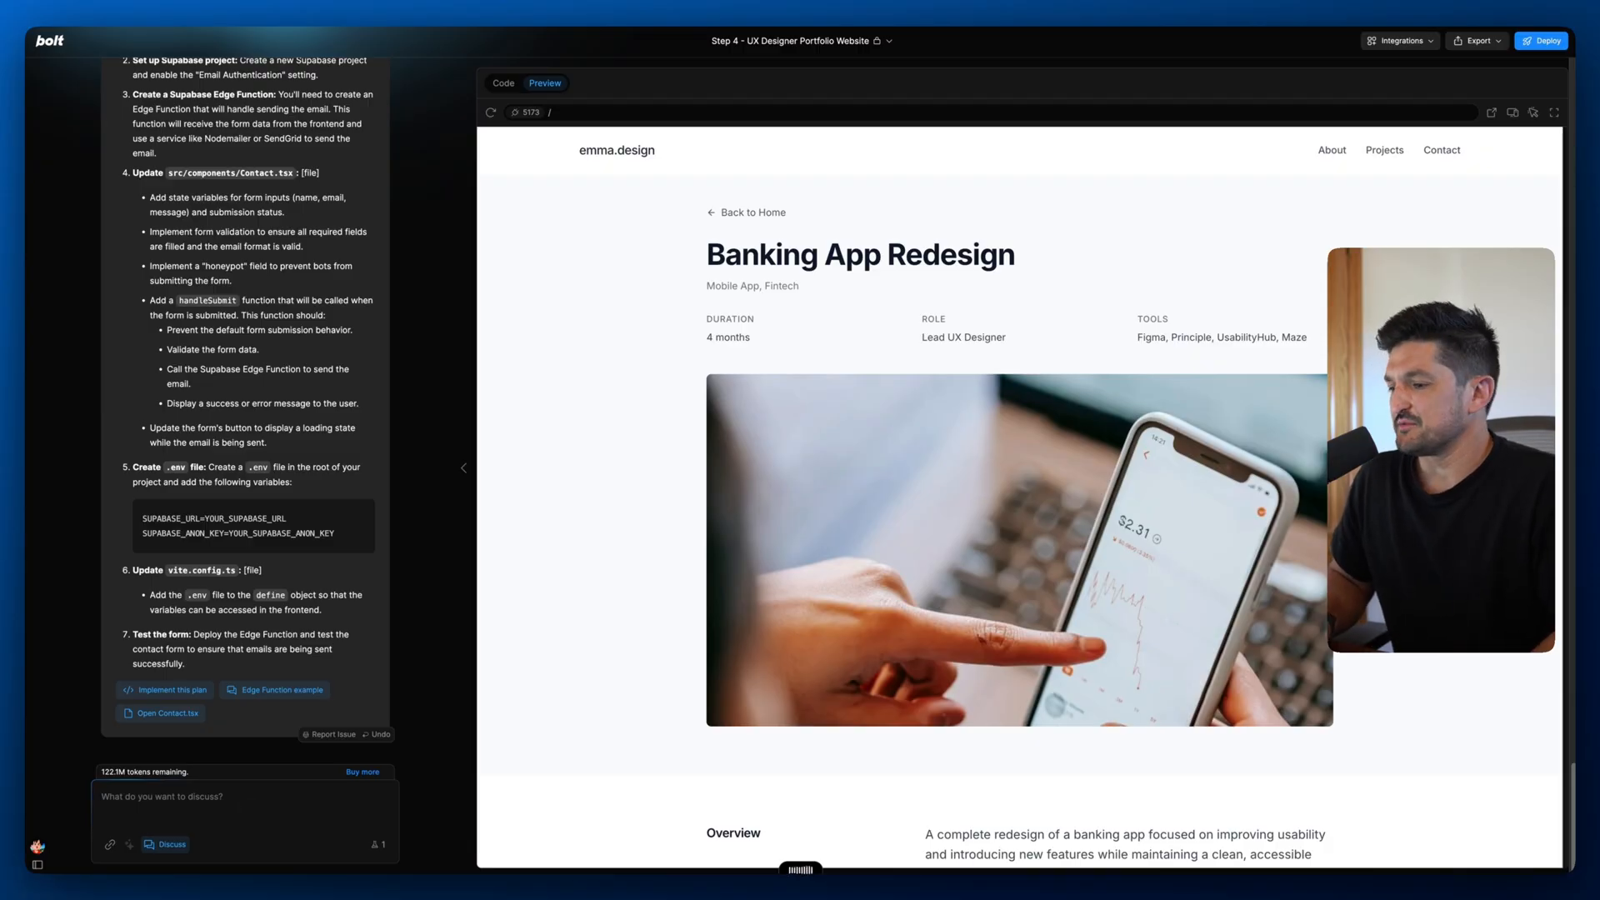
Request a feature needing no additional integrations and review the light/dark theme switcher plan.
text(Let's do one that actually doesn't require any additional integrations.)
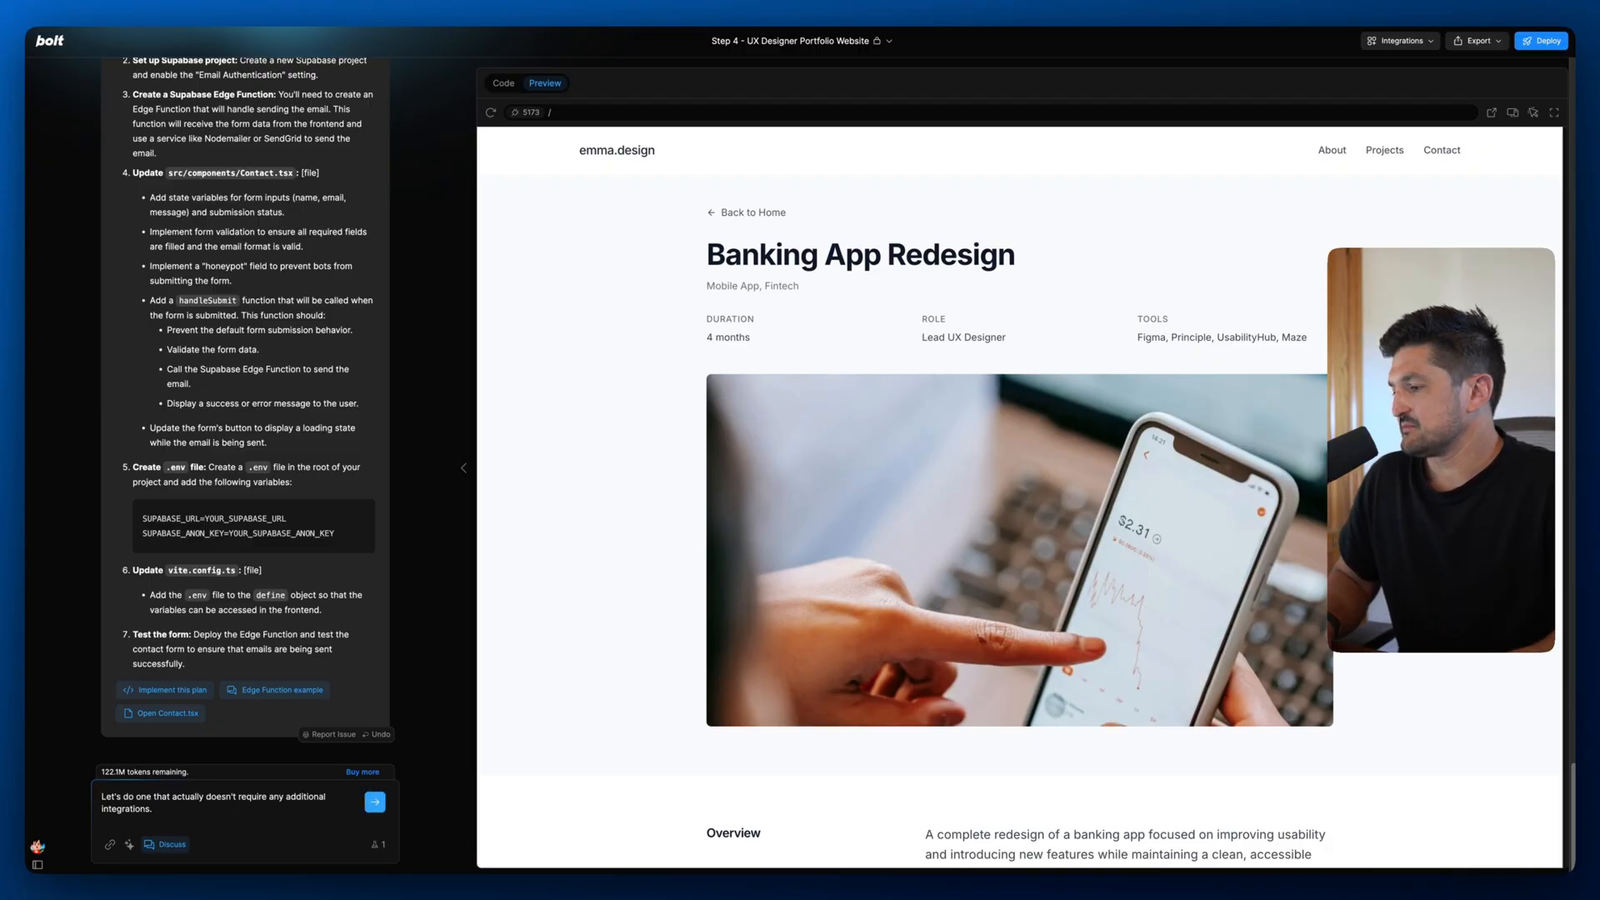
click(374, 801)
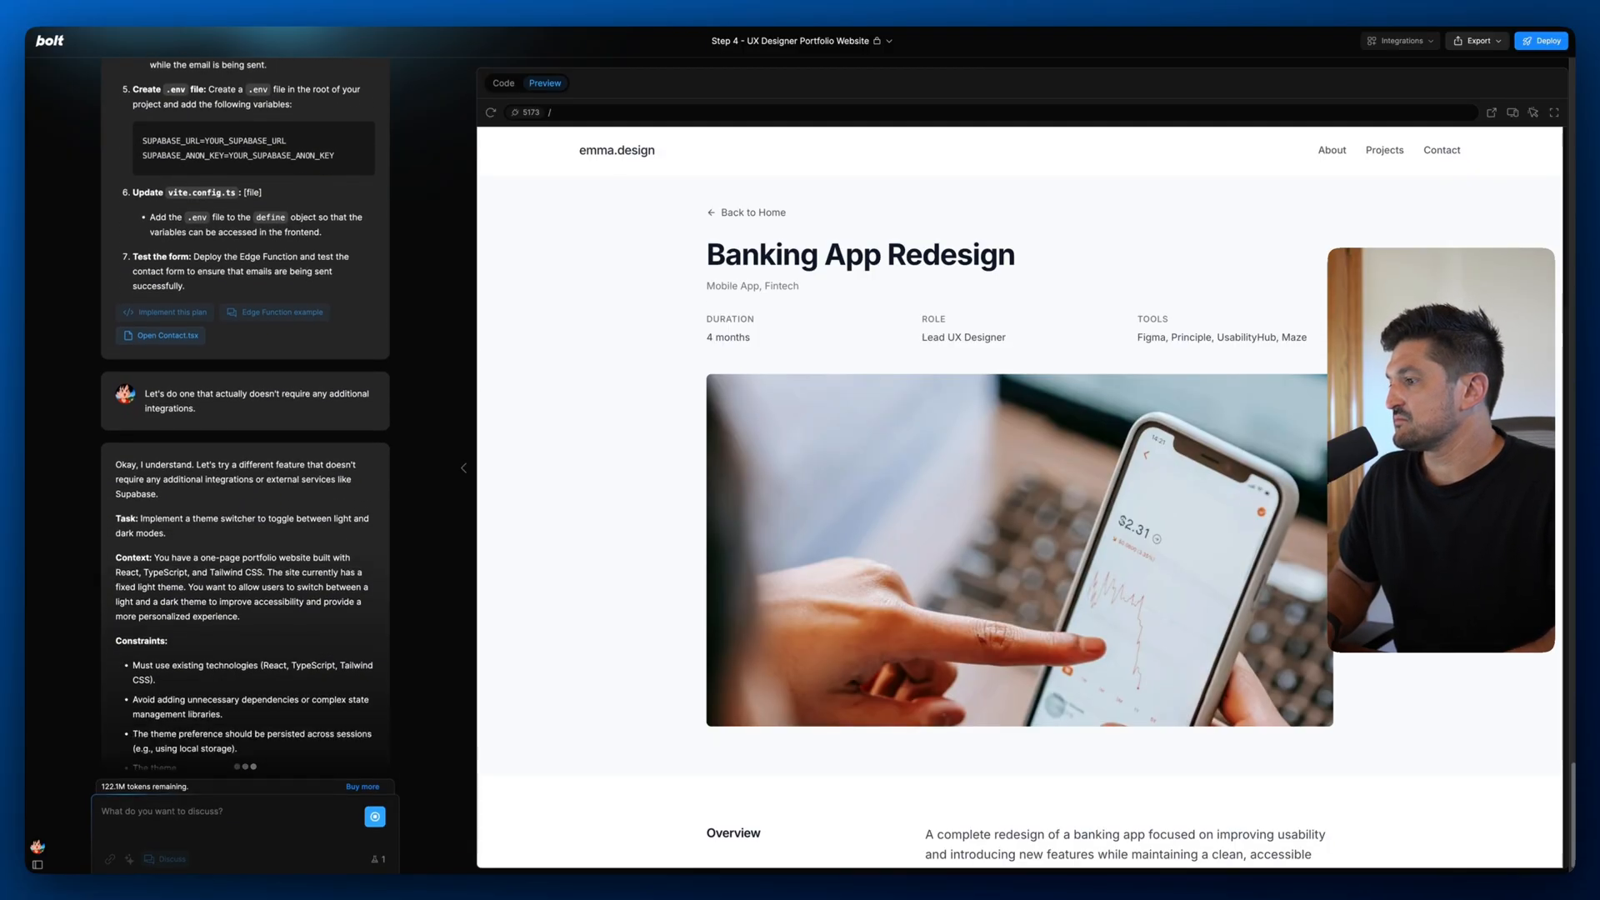
scroll(down, 3)
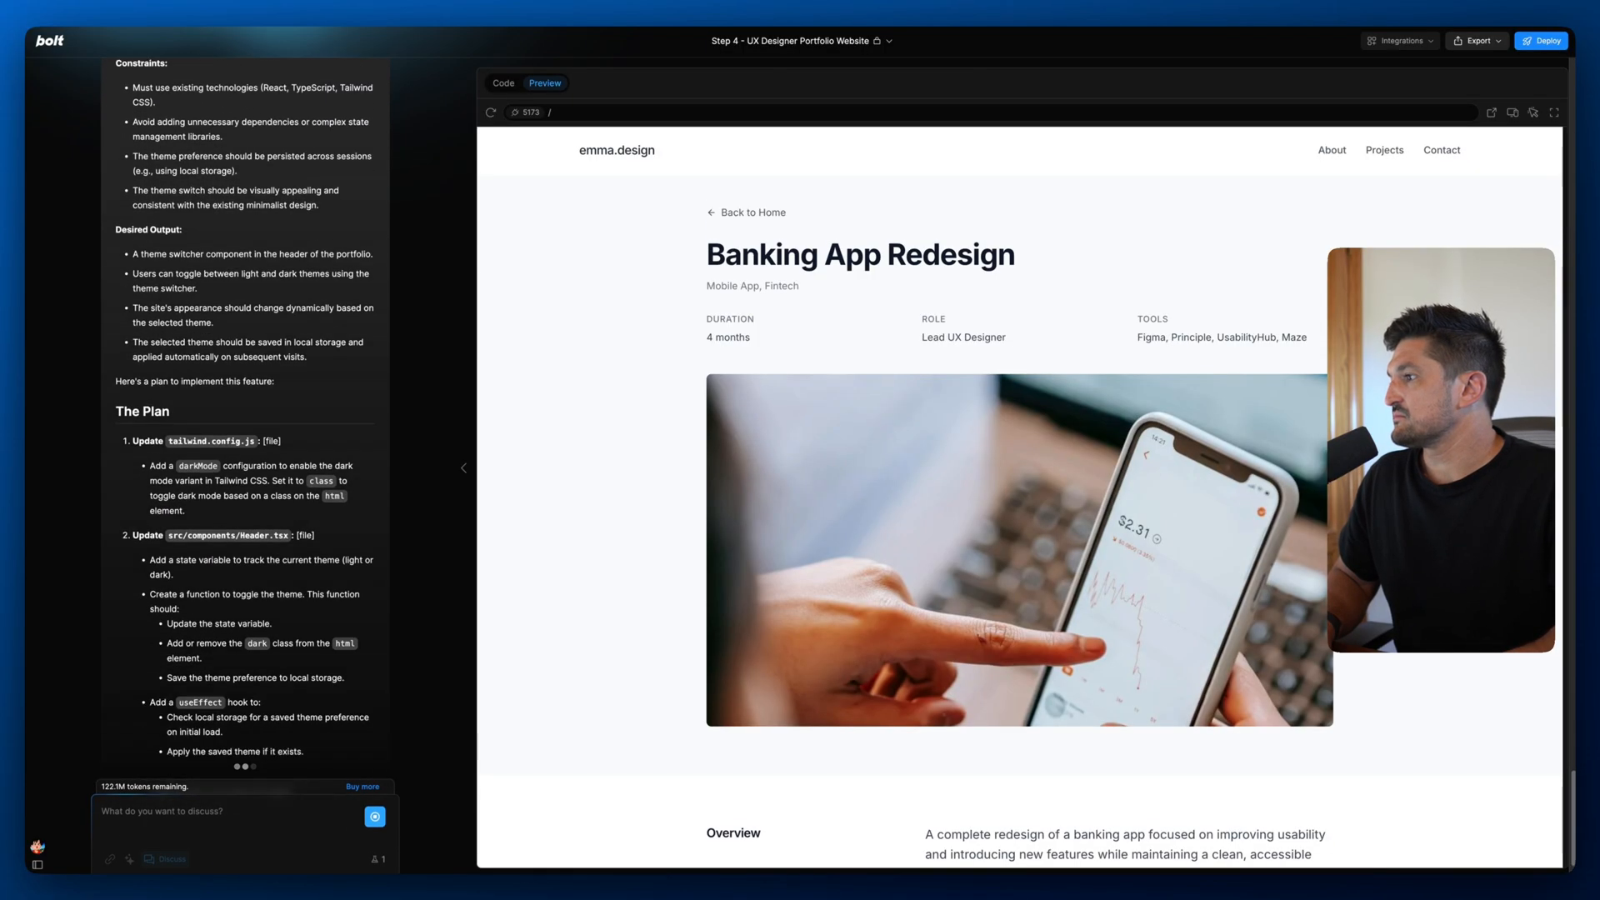
scroll(down, 3)
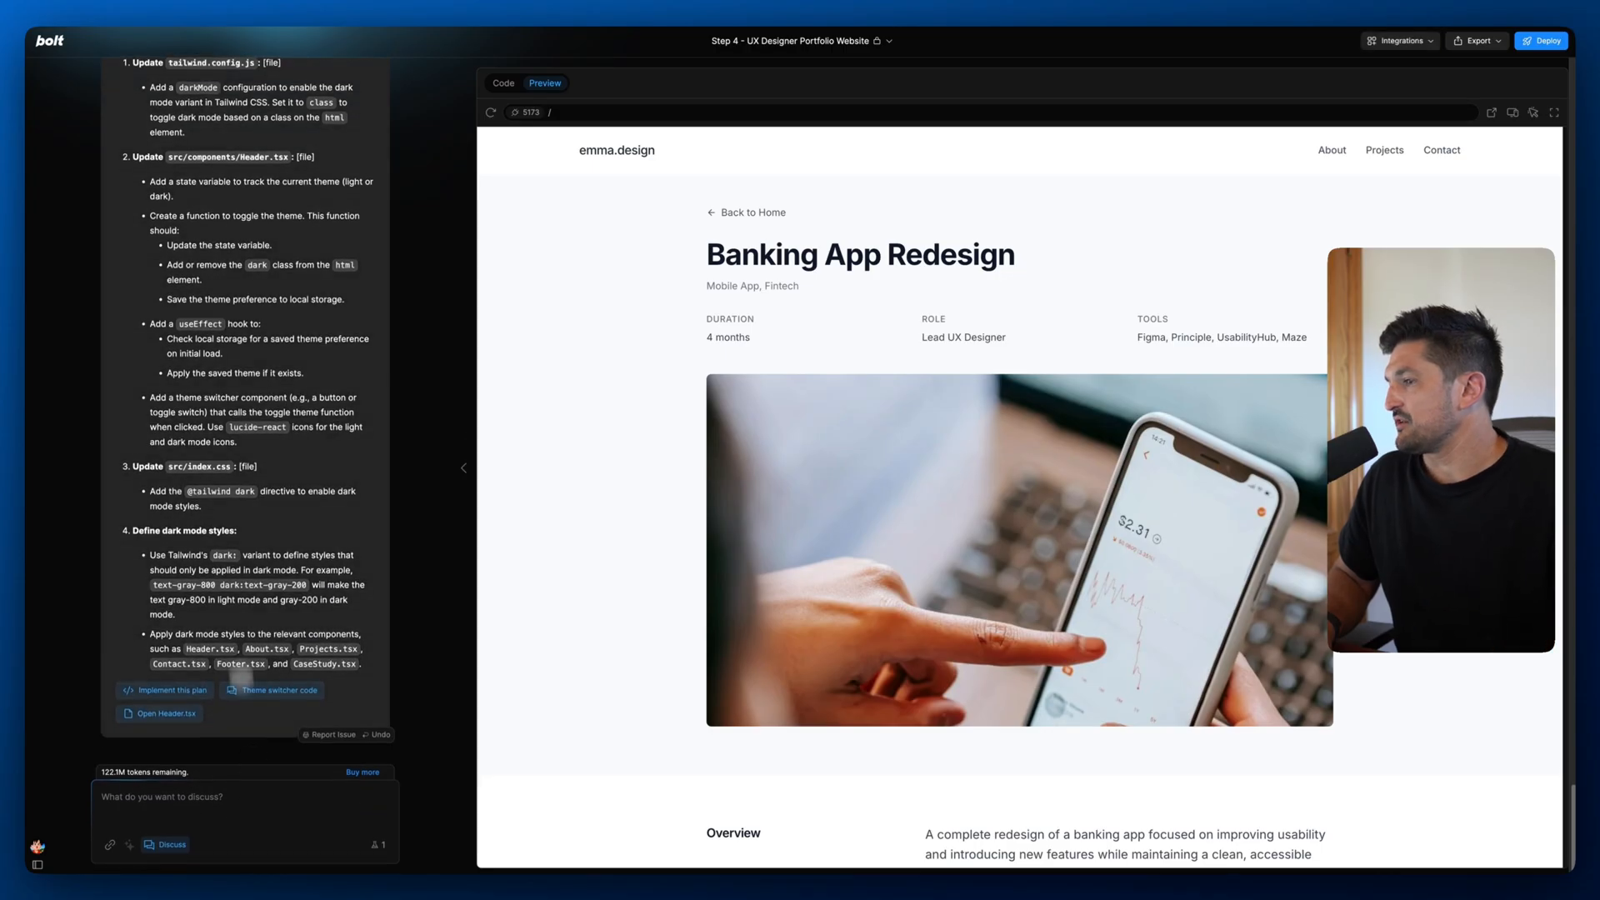
scroll(up, 3)
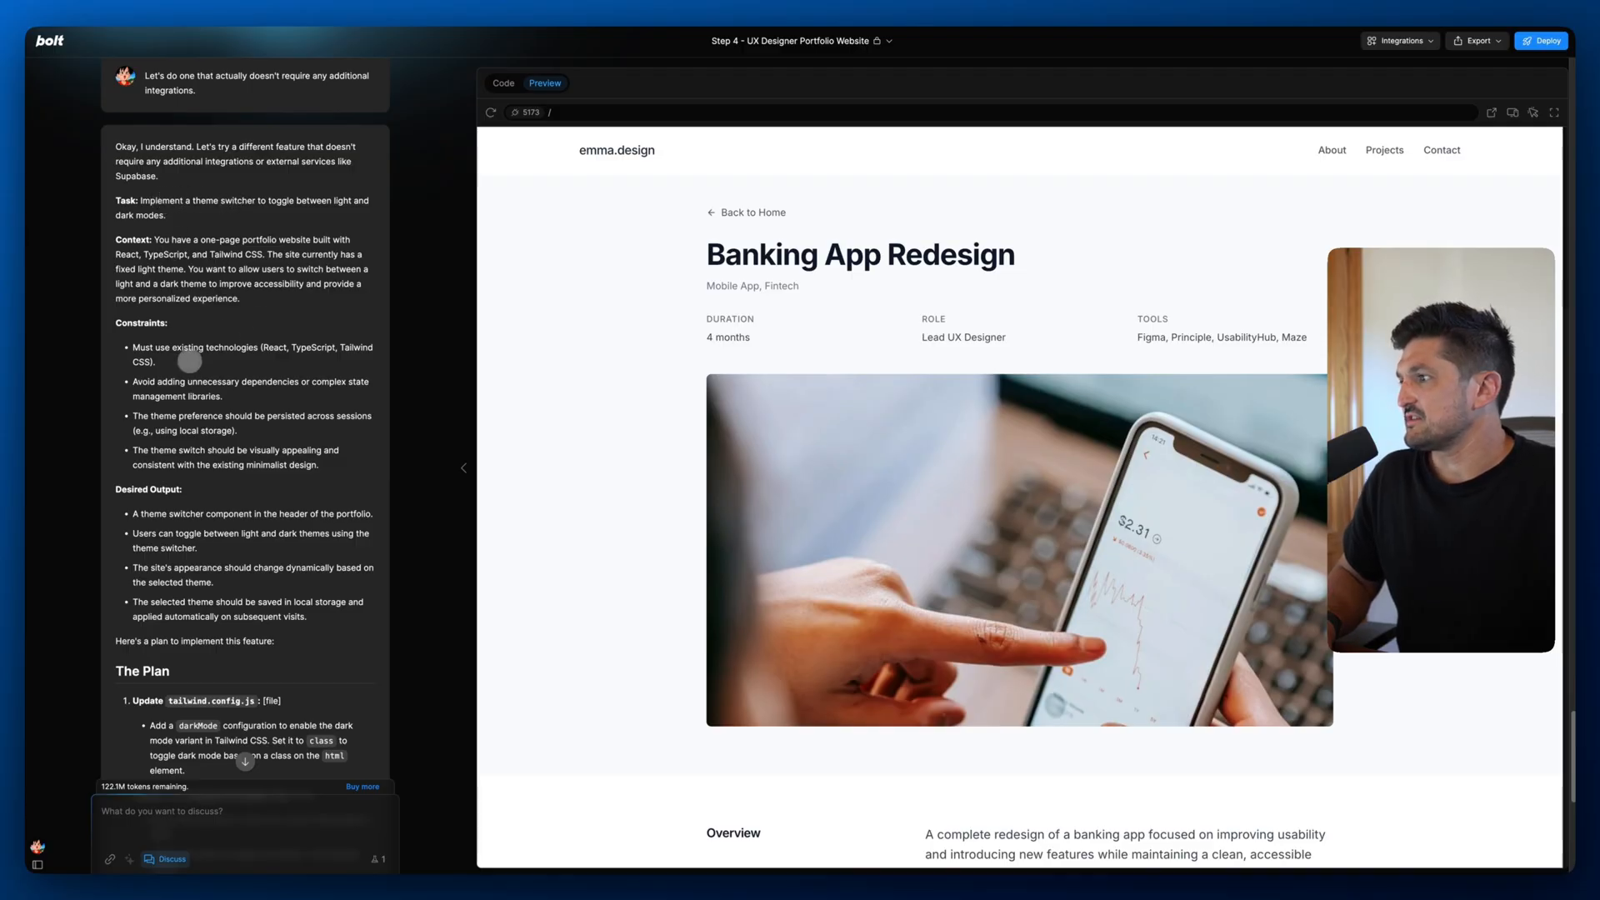
scroll(down, 3)
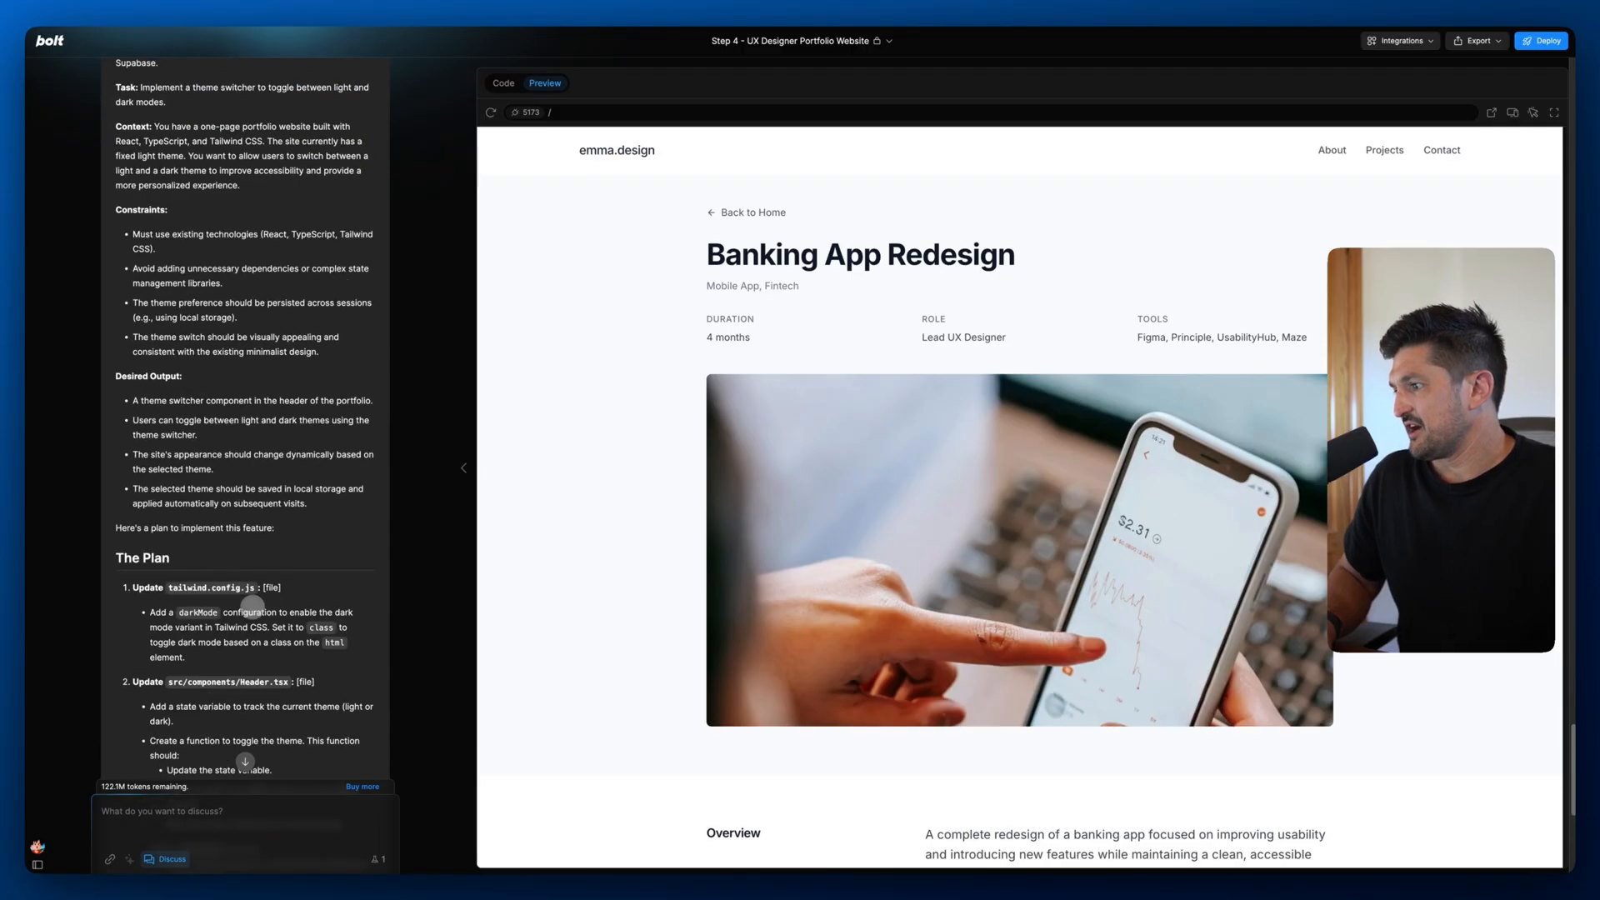
scroll(down, 3)
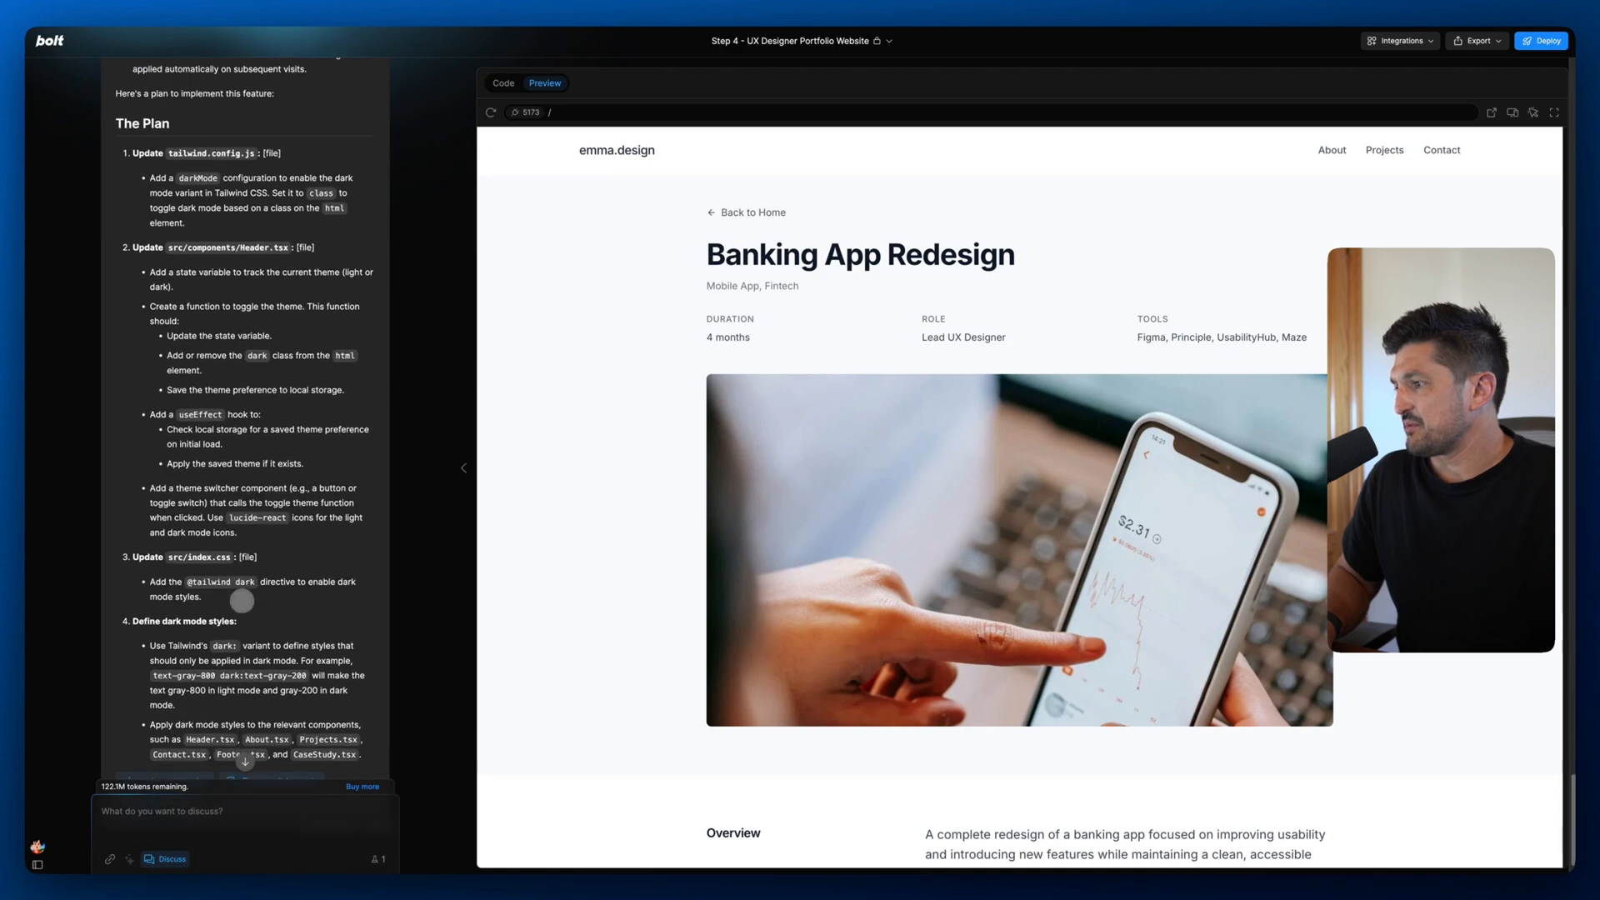